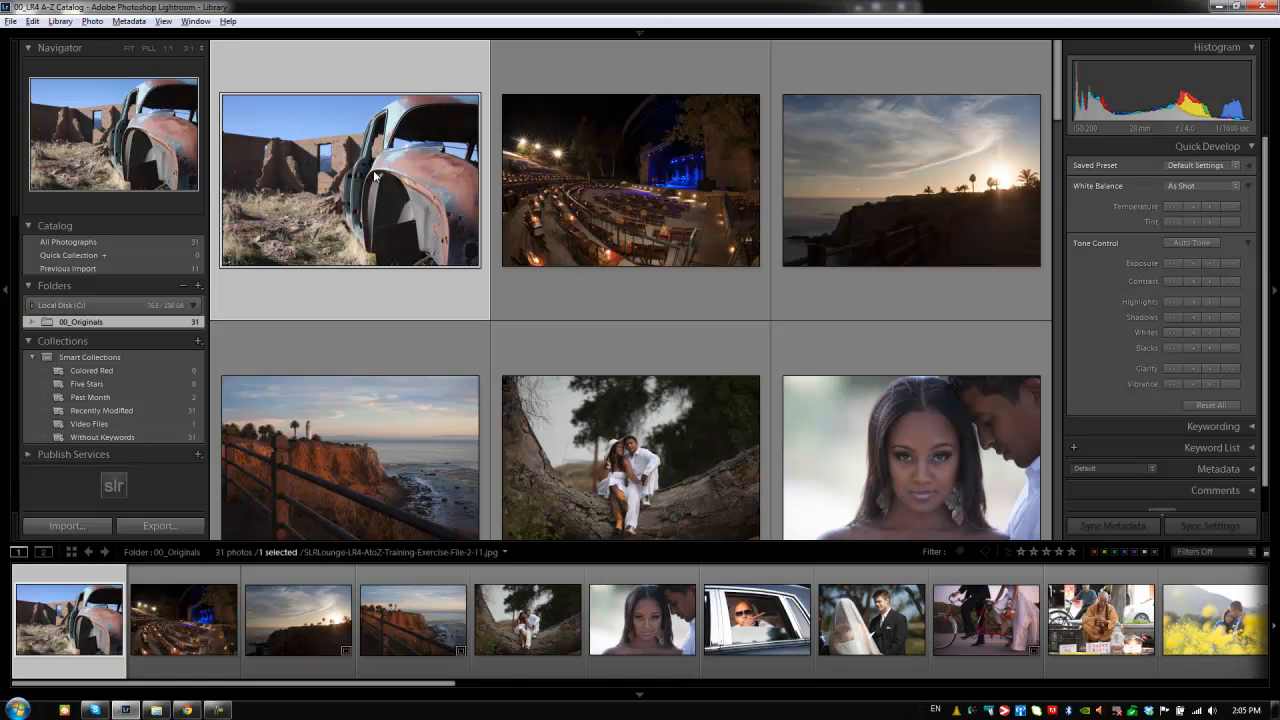
{"action": "mouse_move", "coordinate": [358, 192]}
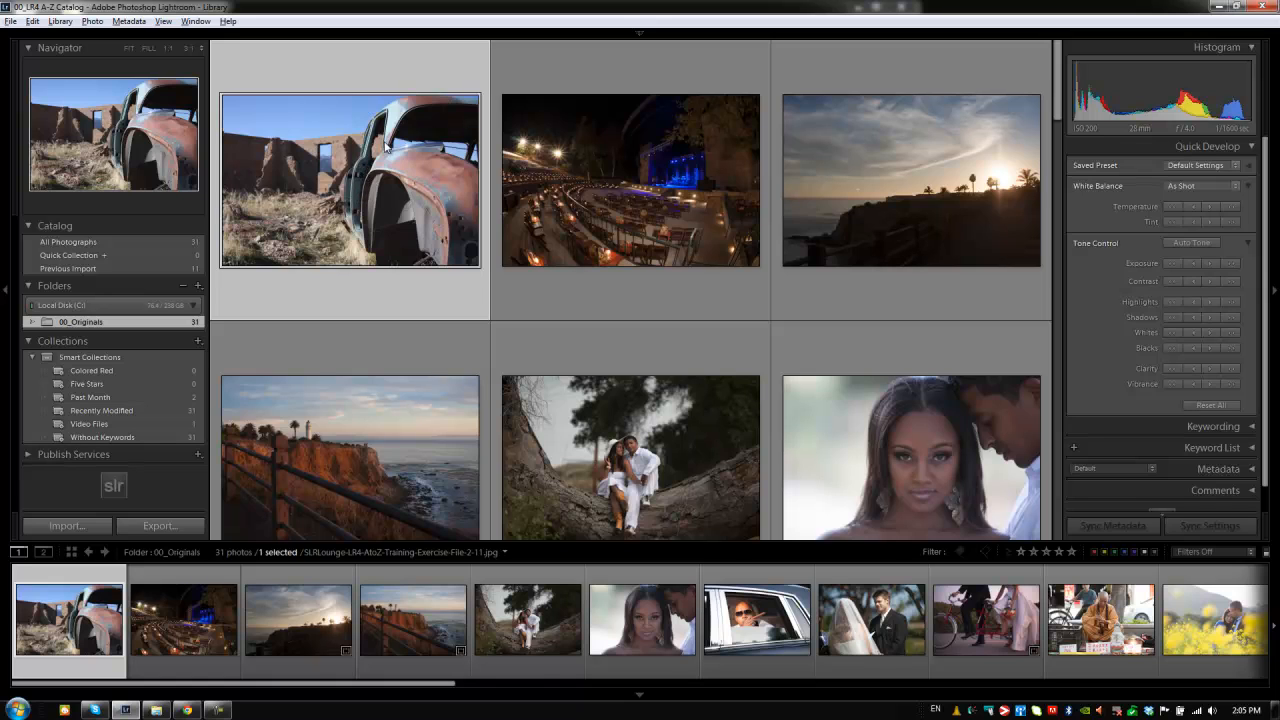
{"action": "mouse_move", "coordinate": [384, 150]}
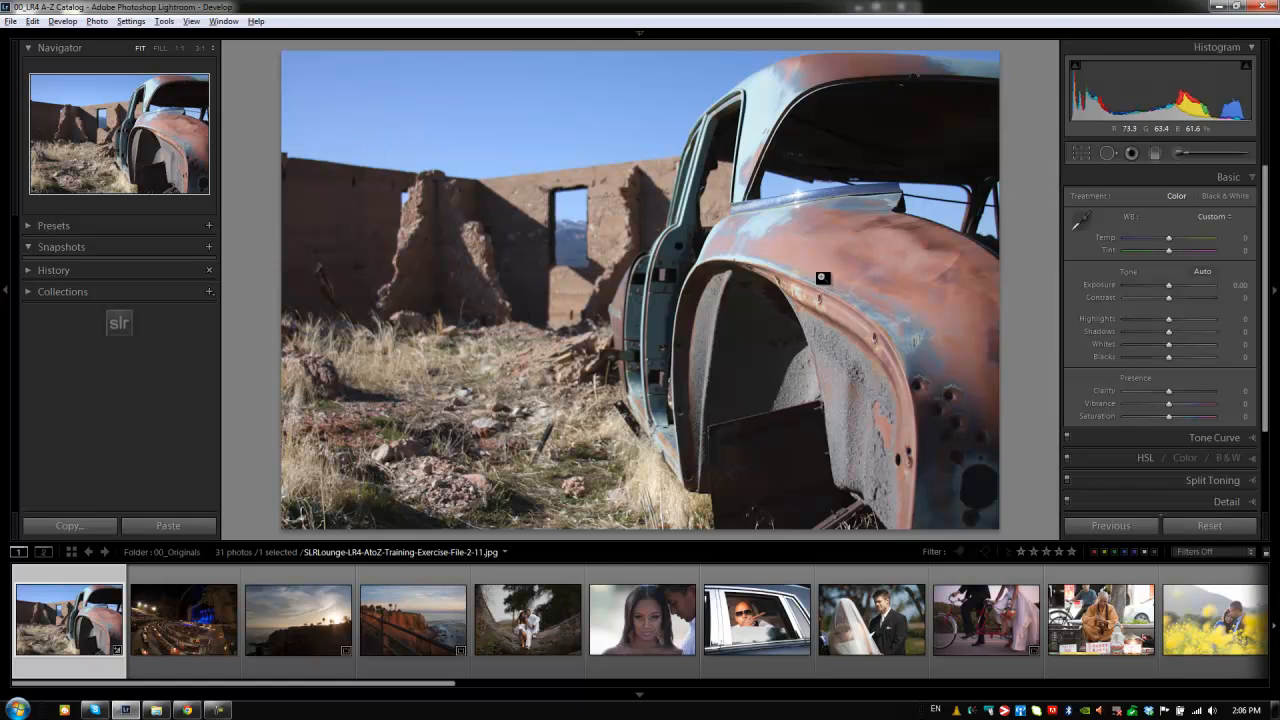
- Fill the screen with the workspace, view the sunset photo briefly, then return to the rusted car
{"action": "key", "text": "f"}
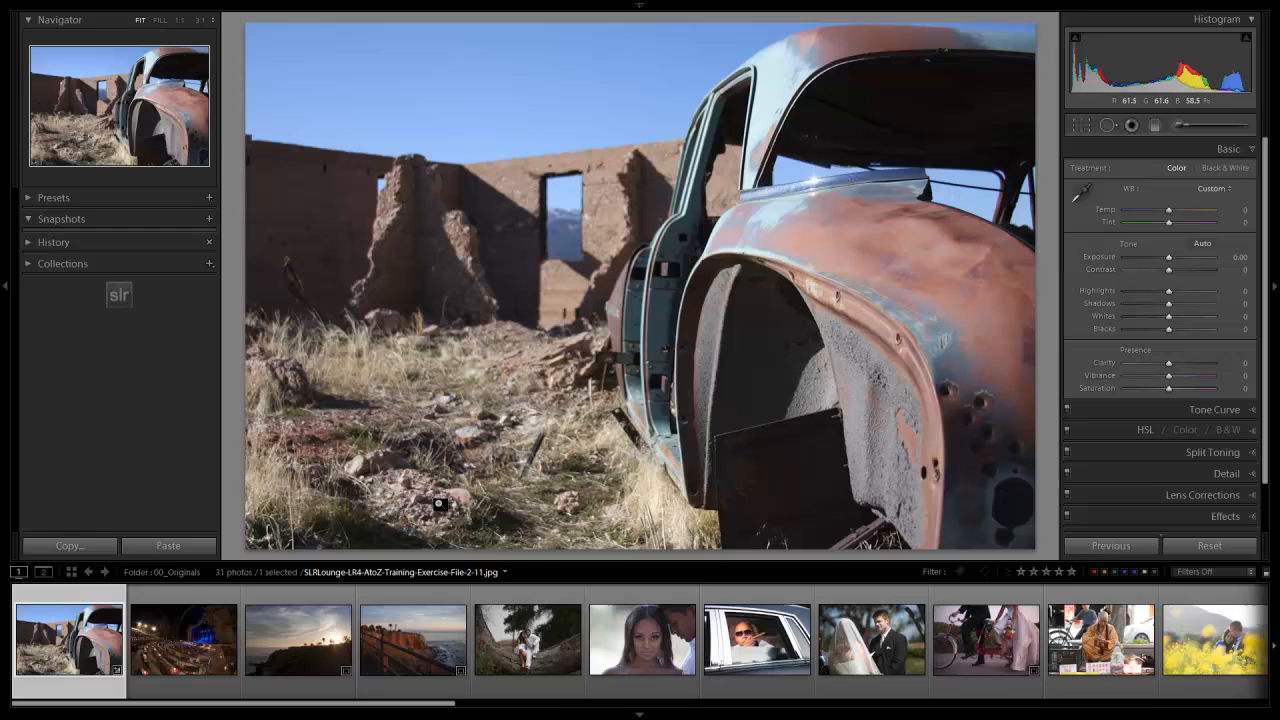
{"action": "left_click", "coordinate": [296, 640]}
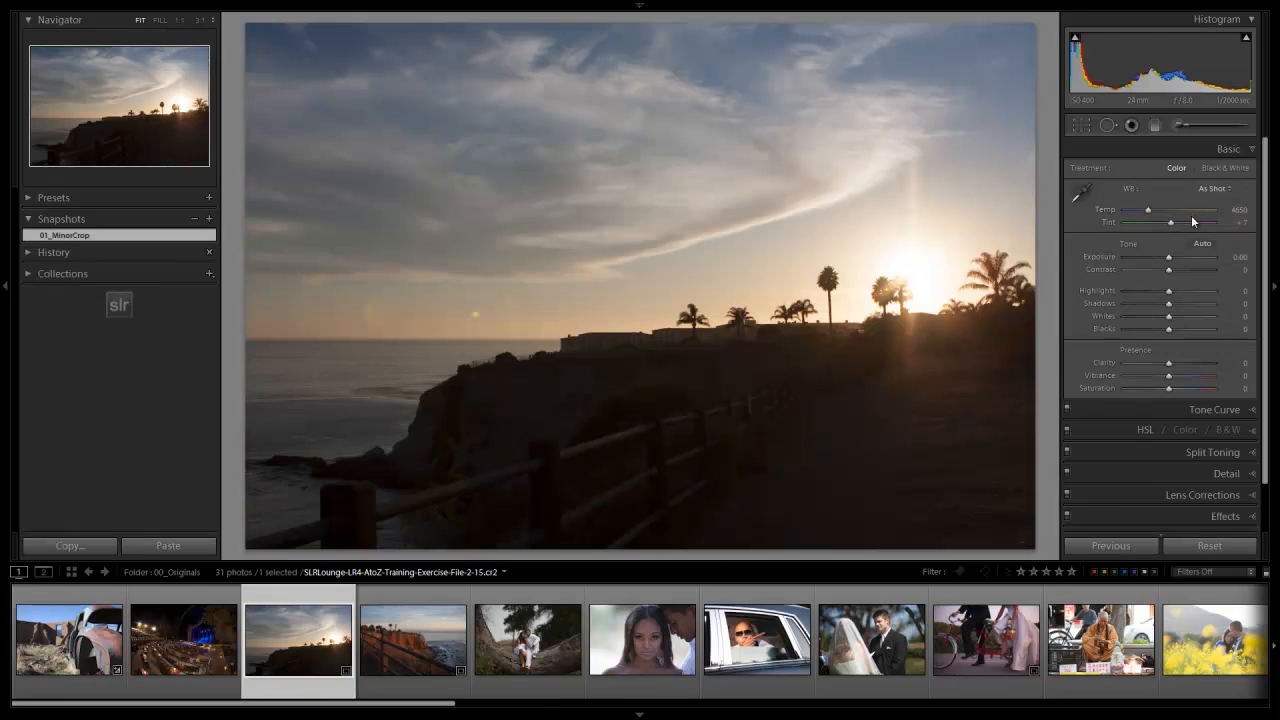
{"action": "left_click", "coordinate": [68, 638]}
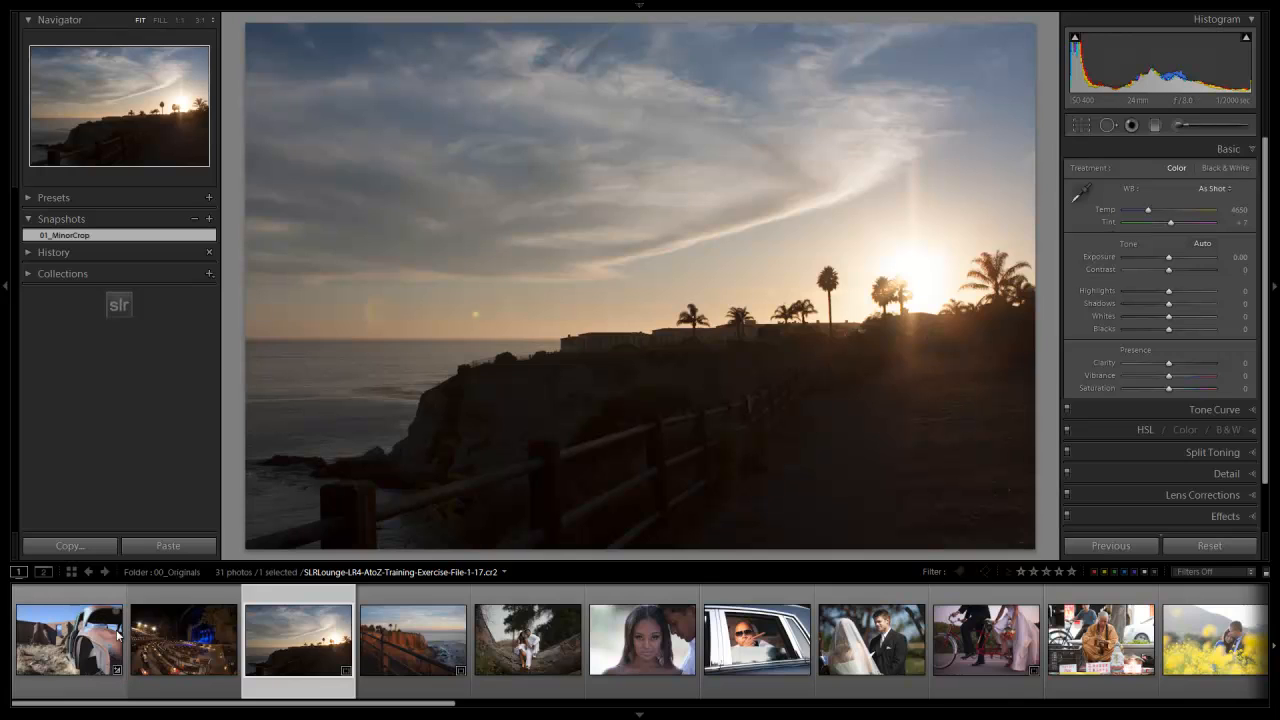
{"action": "left_click", "coordinate": [68, 640]}
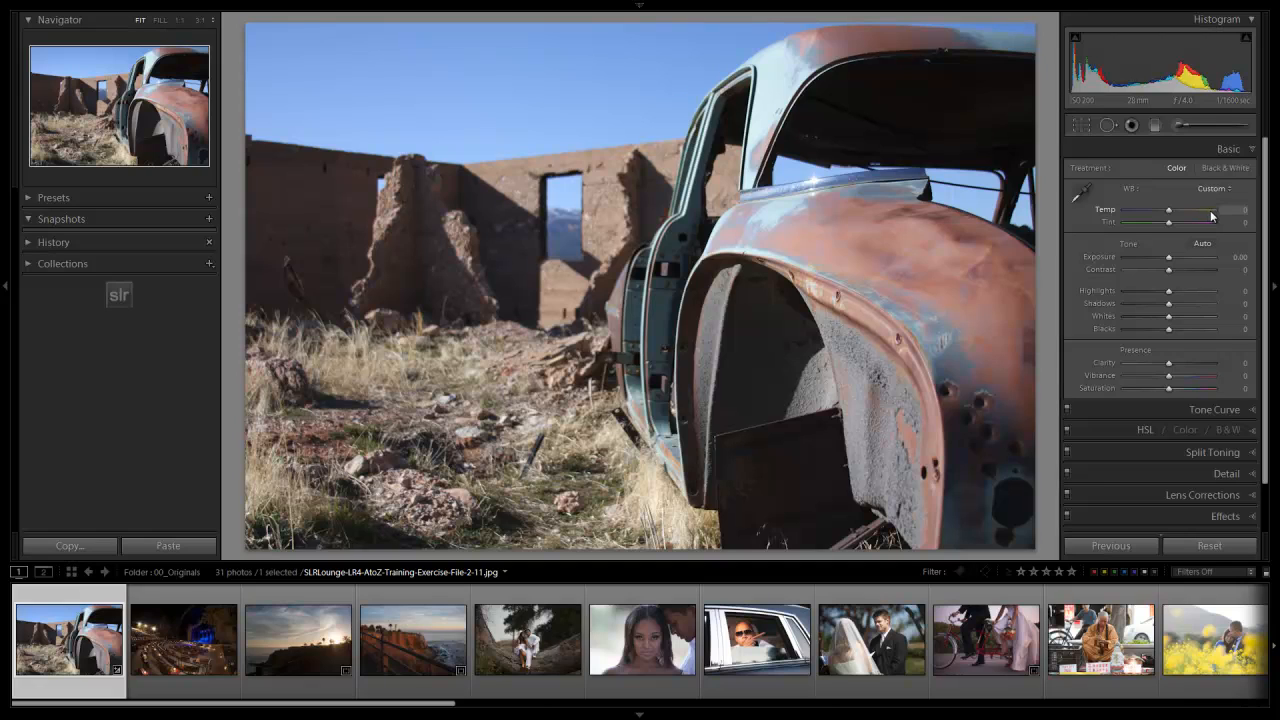
{"action": "mouse_move", "coordinate": [1208, 216]}
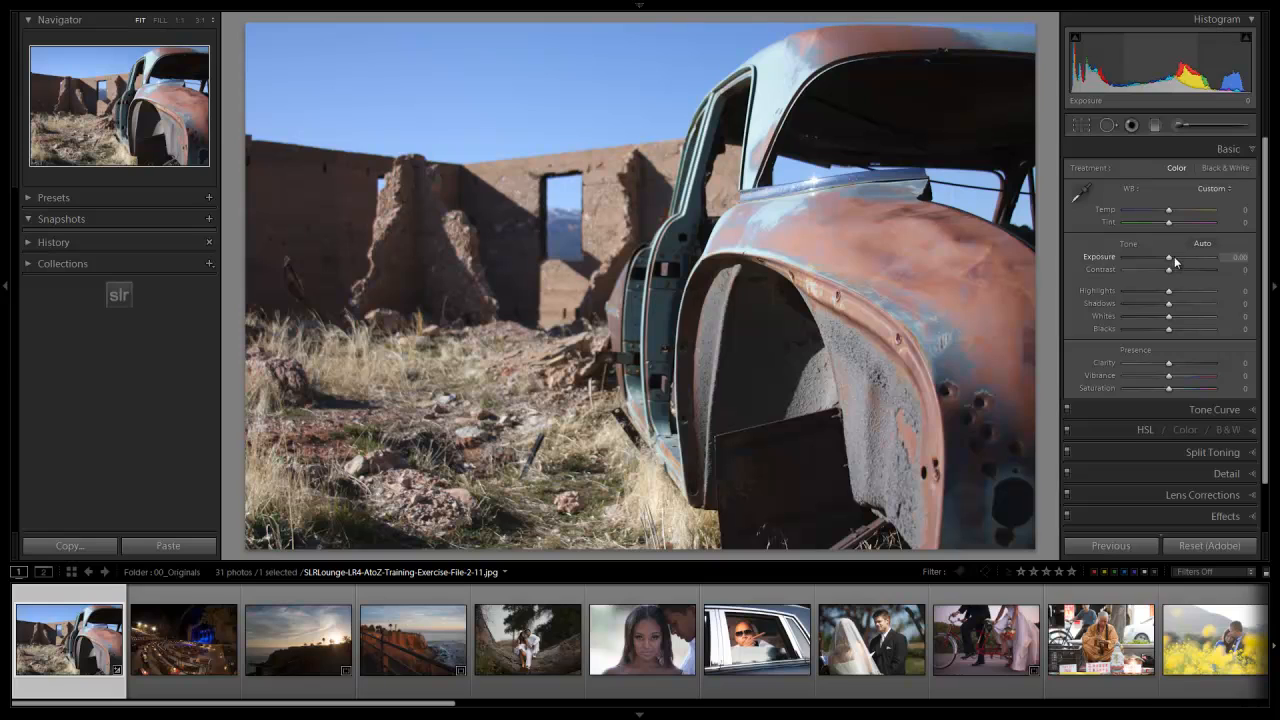
- Raise exposure slightly, add contrast and pull down the bright highlights
{"action": "left_click_drag", "start_coordinate": [1168, 256], "coordinate": [1176, 256]}
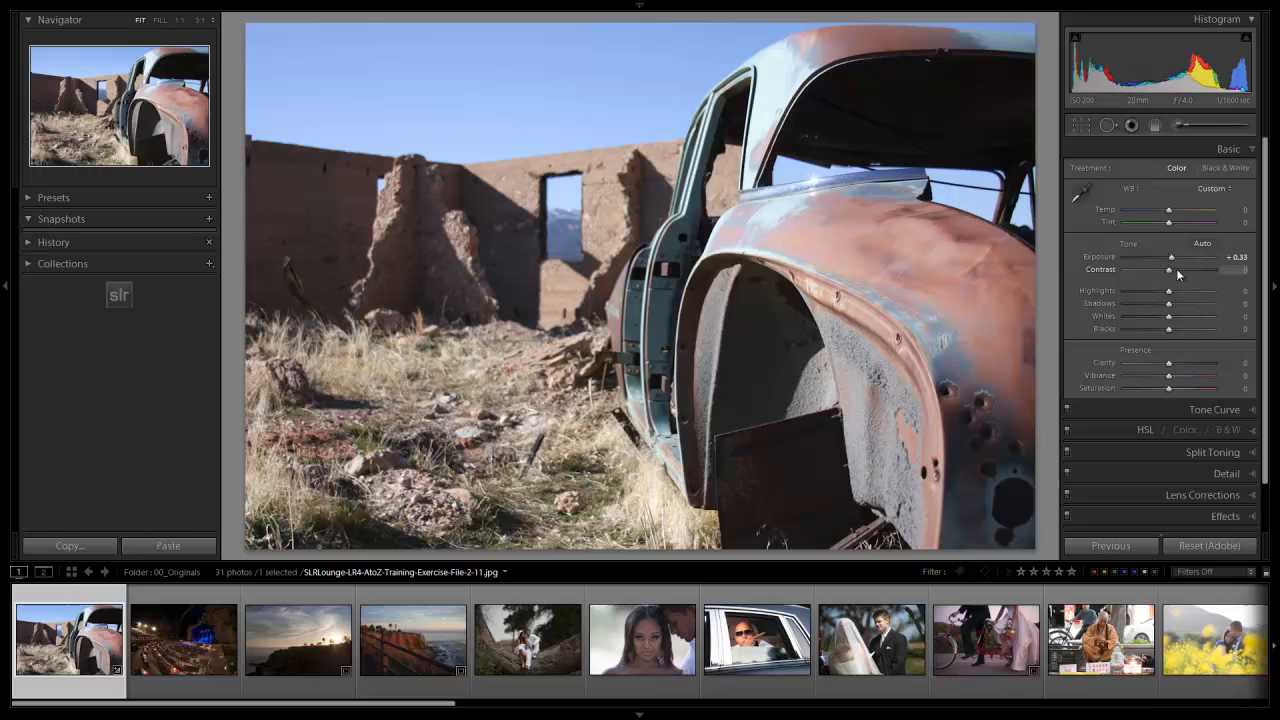
{"action": "left_click_drag", "start_coordinate": [1170, 270], "coordinate": [1178, 270]}
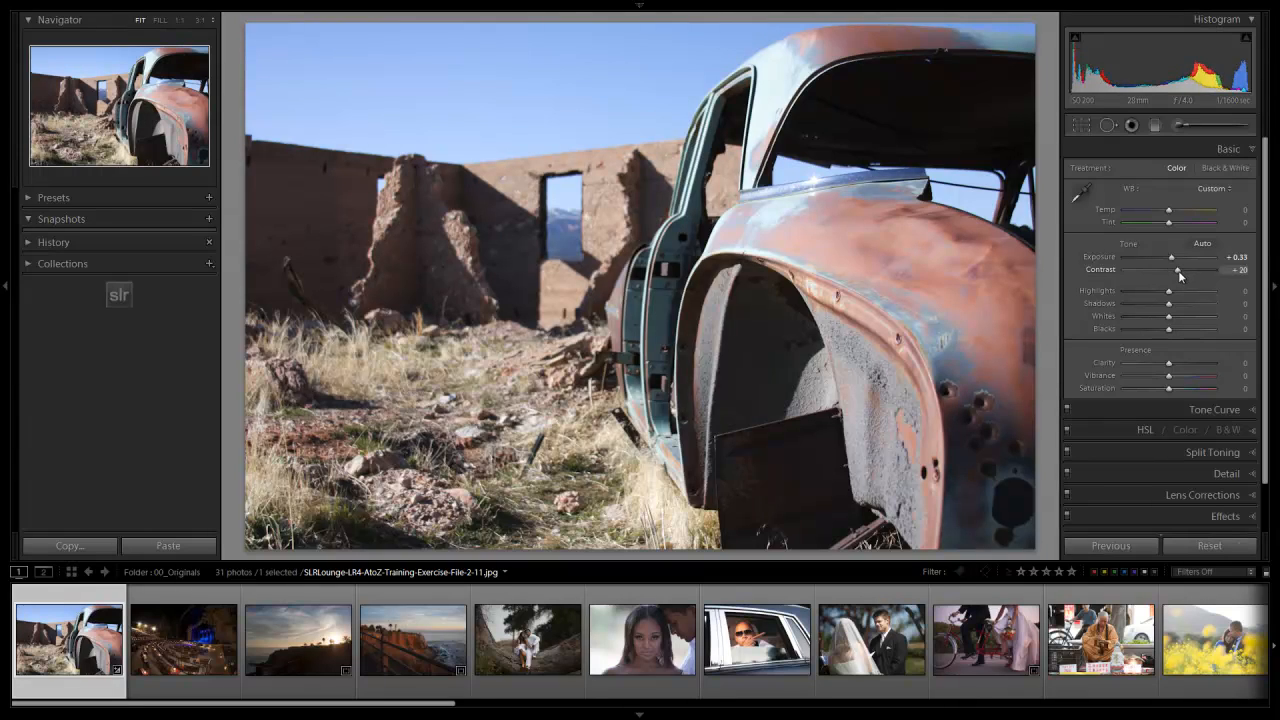
{"action": "left_click_drag", "start_coordinate": [1172, 270], "coordinate": [1180, 270]}
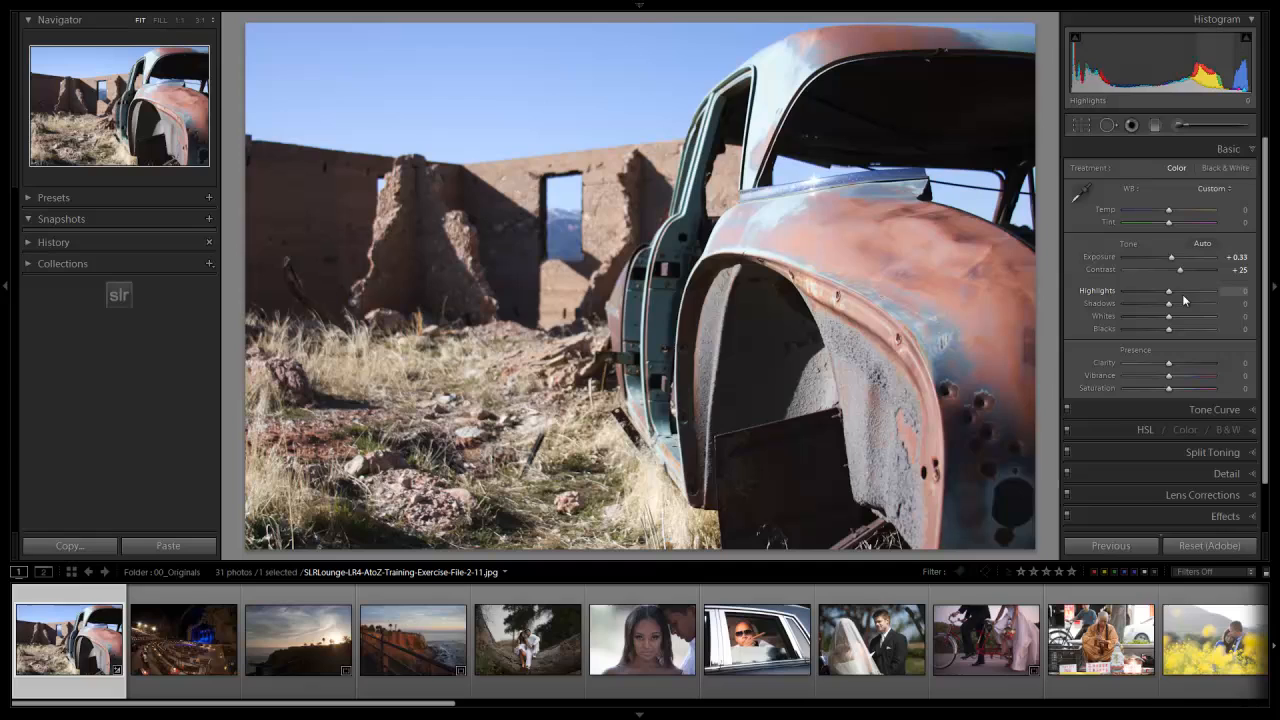
{"action": "left_click_drag", "start_coordinate": [1170, 290], "coordinate": [1160, 290]}
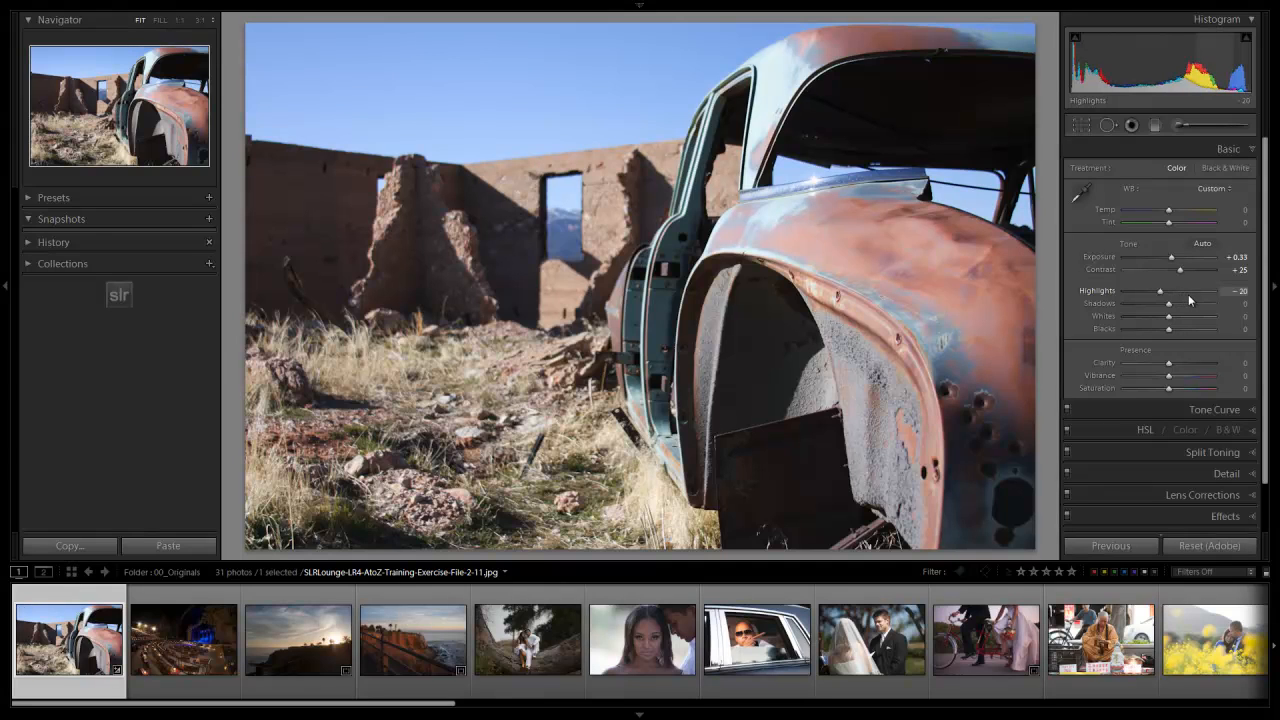
{"action": "mouse_move", "coordinate": [1190, 310]}
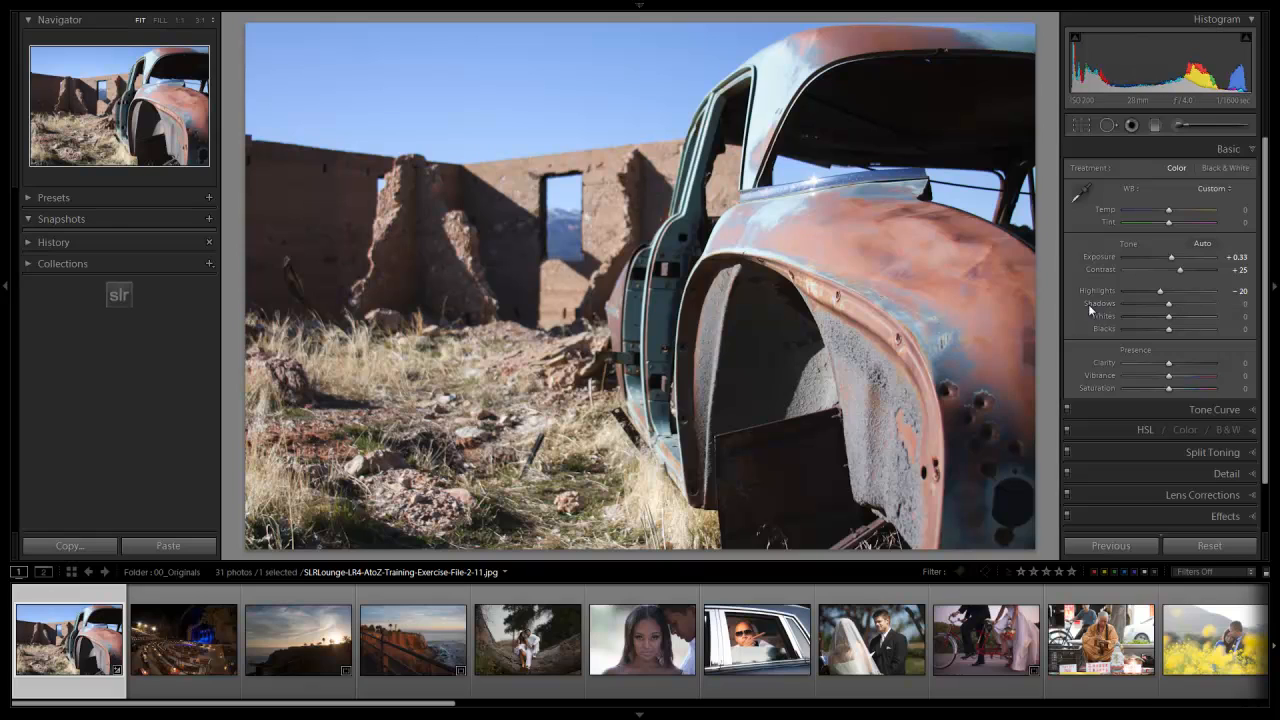
- Lift the shadows, recover more highlight detail, brighten the whites and lift the blacks
{"action": "left_click_drag", "start_coordinate": [1168, 304], "coordinate": [1178, 304]}
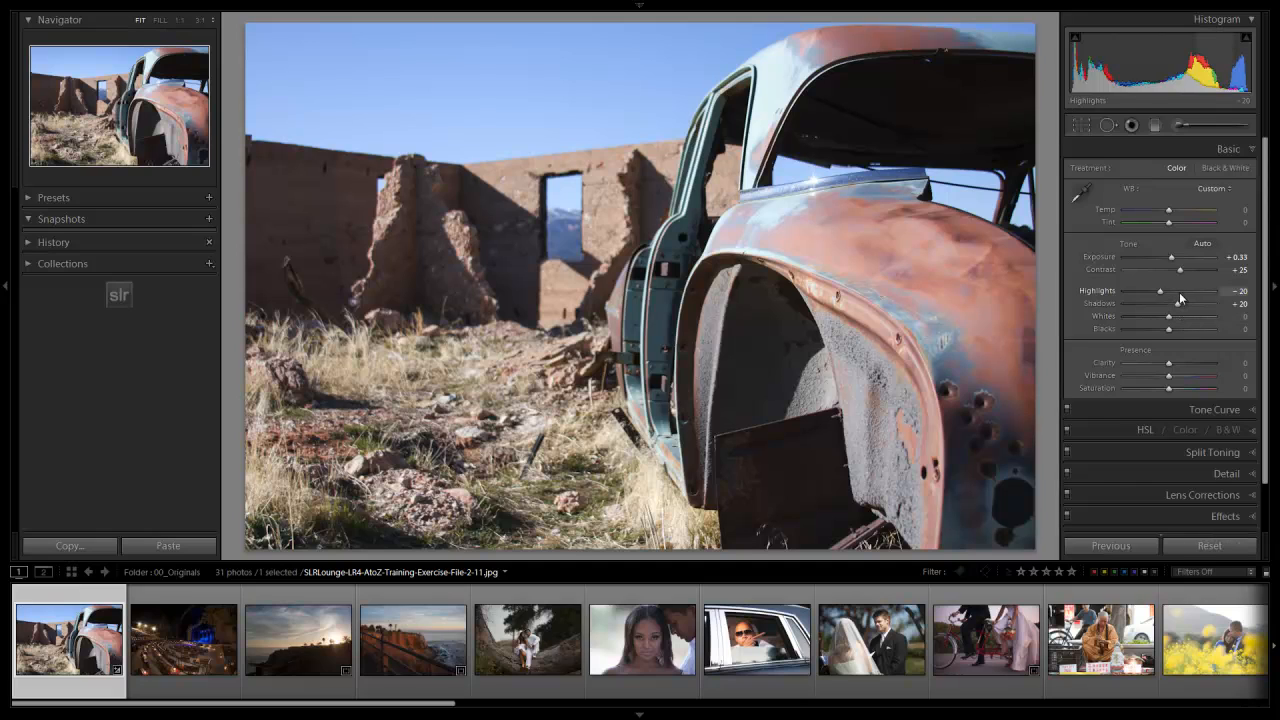
{"action": "left_click_drag", "start_coordinate": [1160, 290], "coordinate": [1144, 290]}
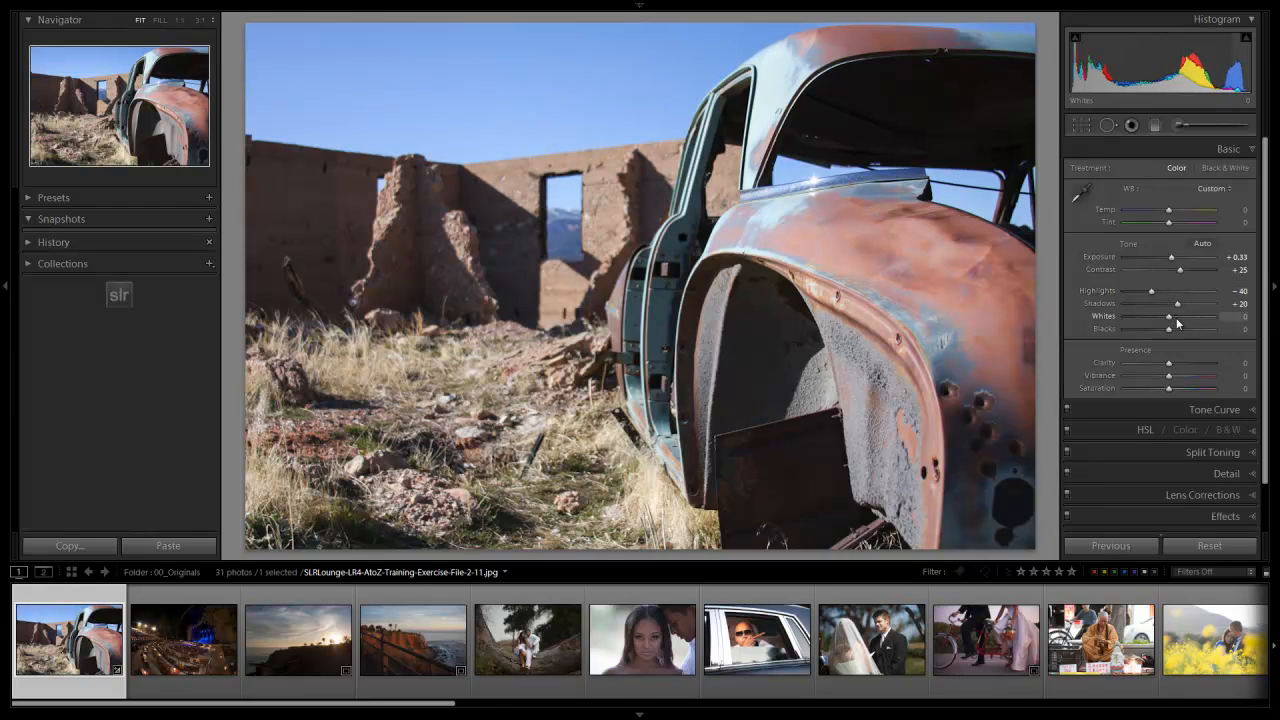
{"action": "left_click_drag", "start_coordinate": [1168, 316], "coordinate": [1178, 316]}
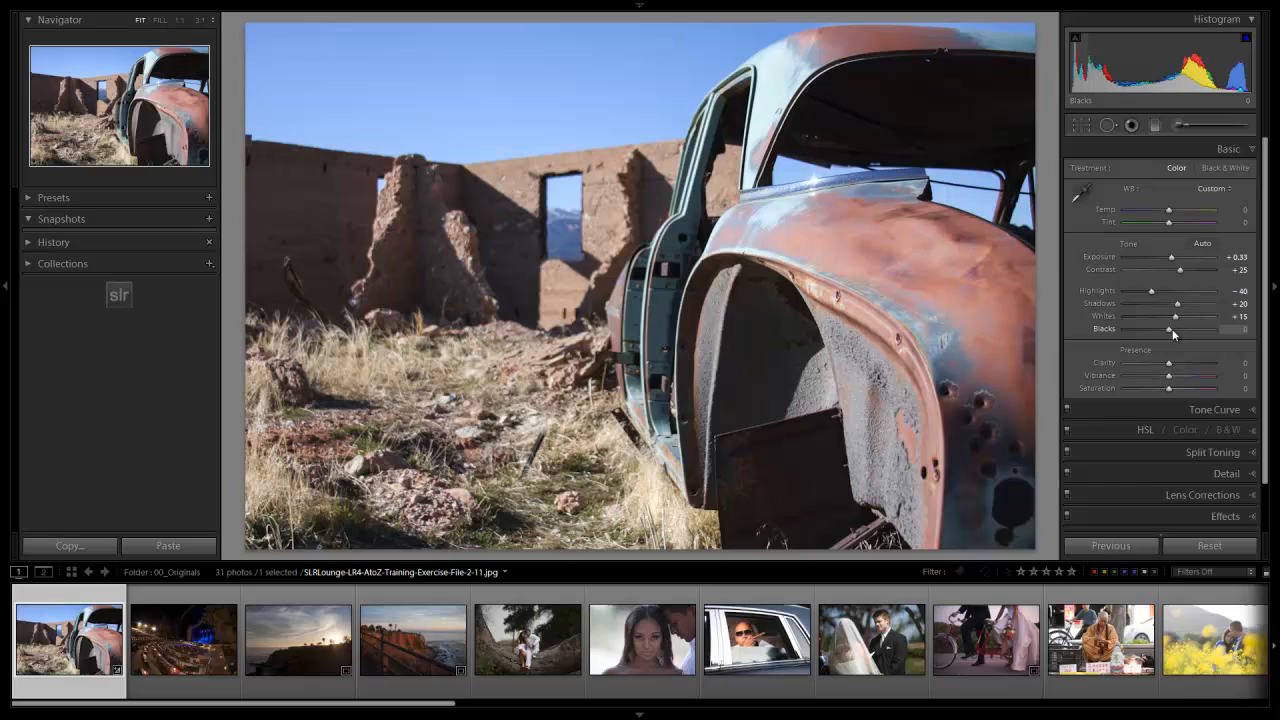
{"action": "left_click_drag", "start_coordinate": [1192, 328], "coordinate": [1166, 328]}
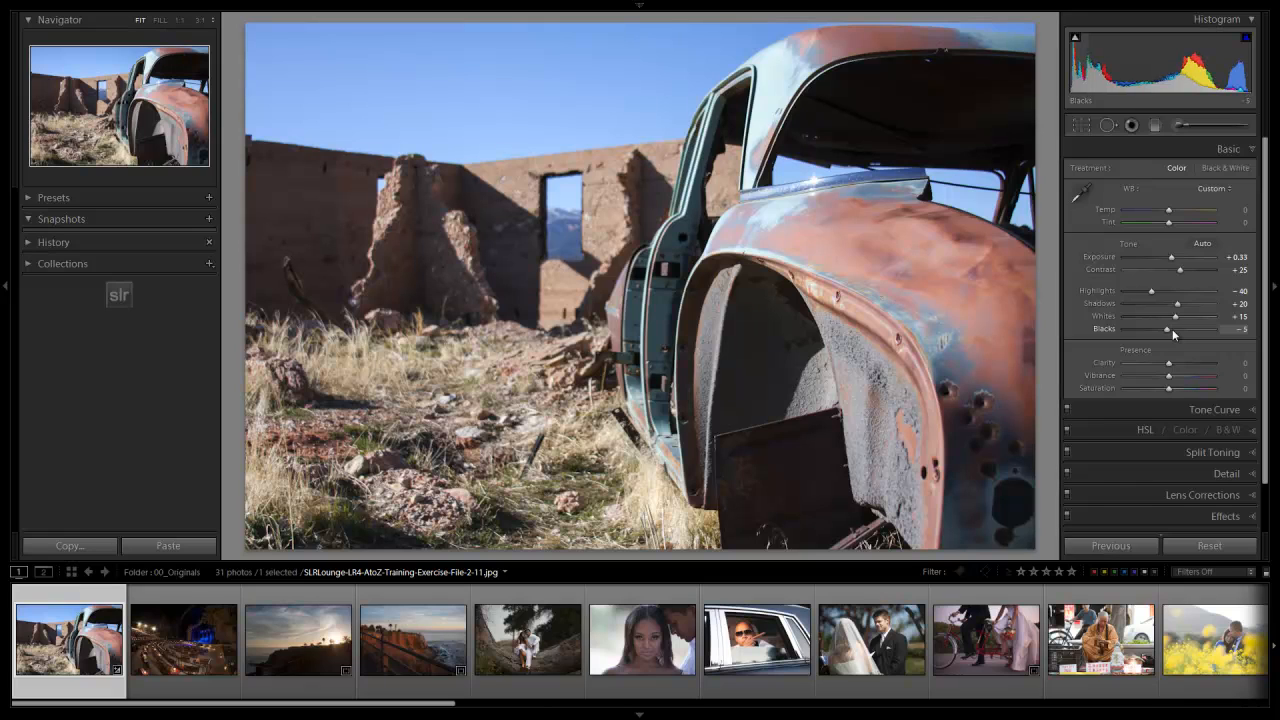
{"action": "left_click_drag", "start_coordinate": [1168, 328], "coordinate": [1162, 328]}
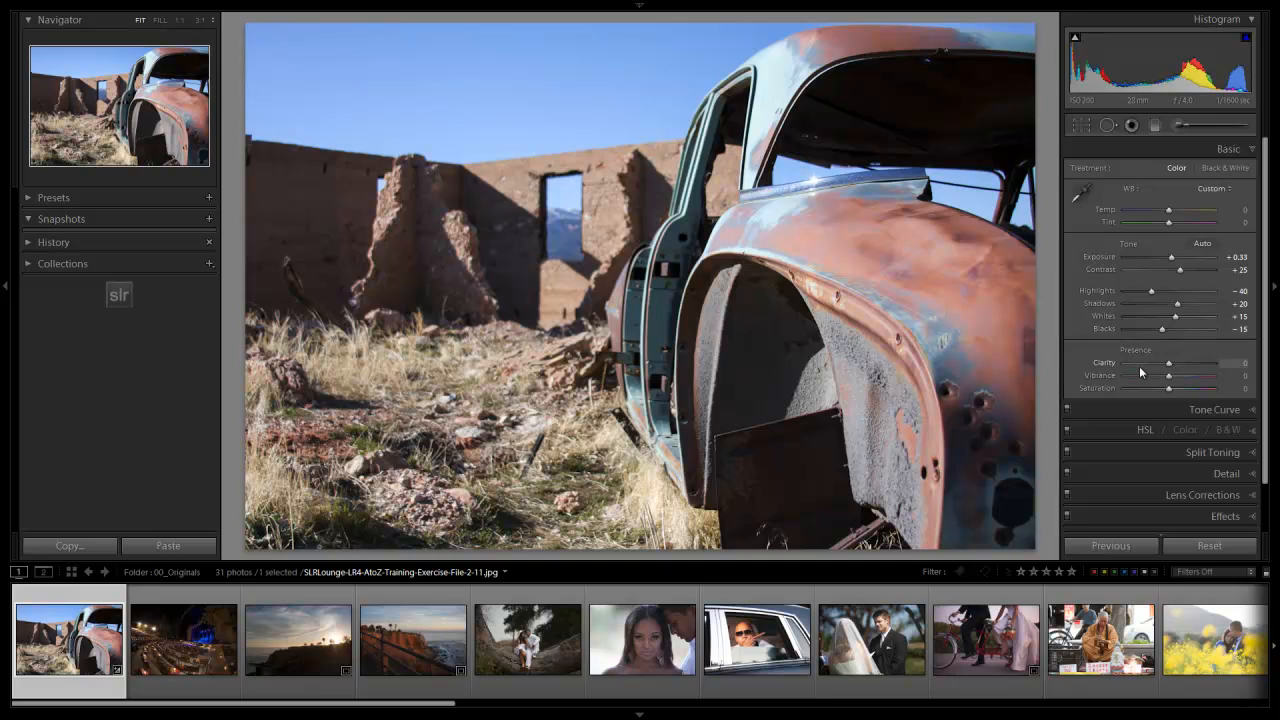
{"action": "mouse_move", "coordinate": [1176, 364]}
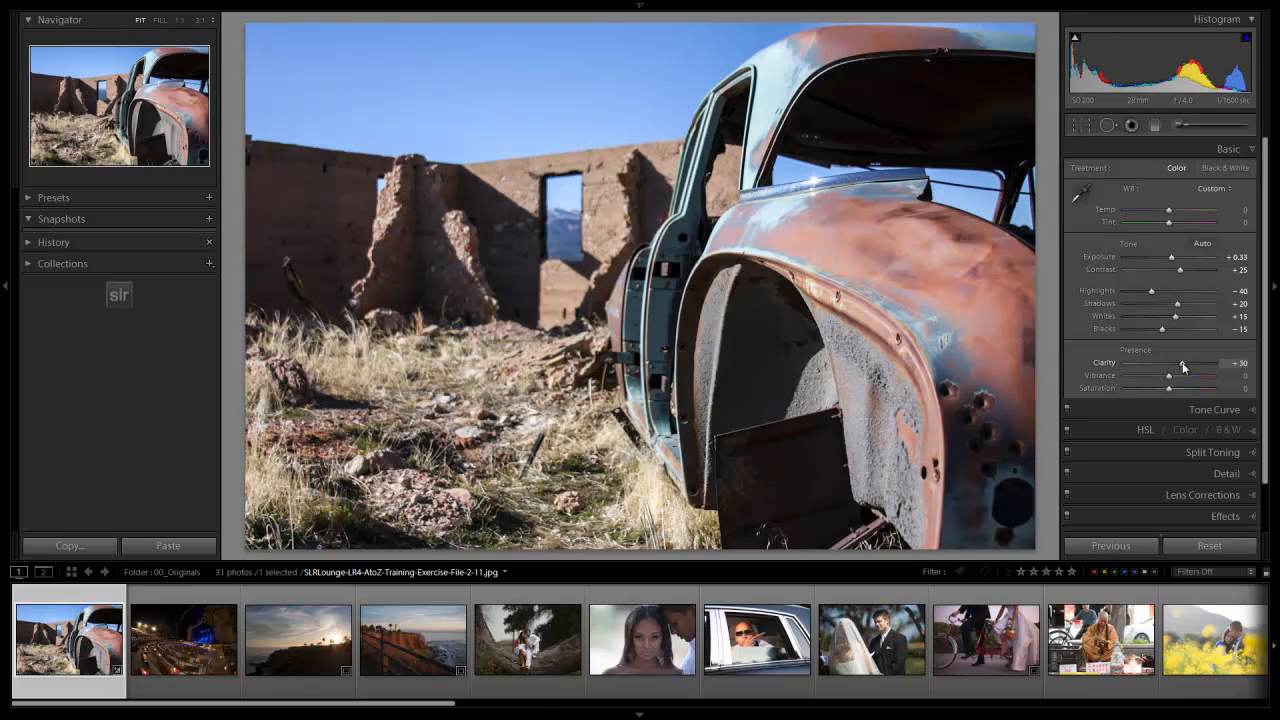
- Boost clarity to bring out the rust texture, settling on a moderate amount
{"action": "left_click_drag", "start_coordinate": [1184, 364], "coordinate": [1196, 364]}
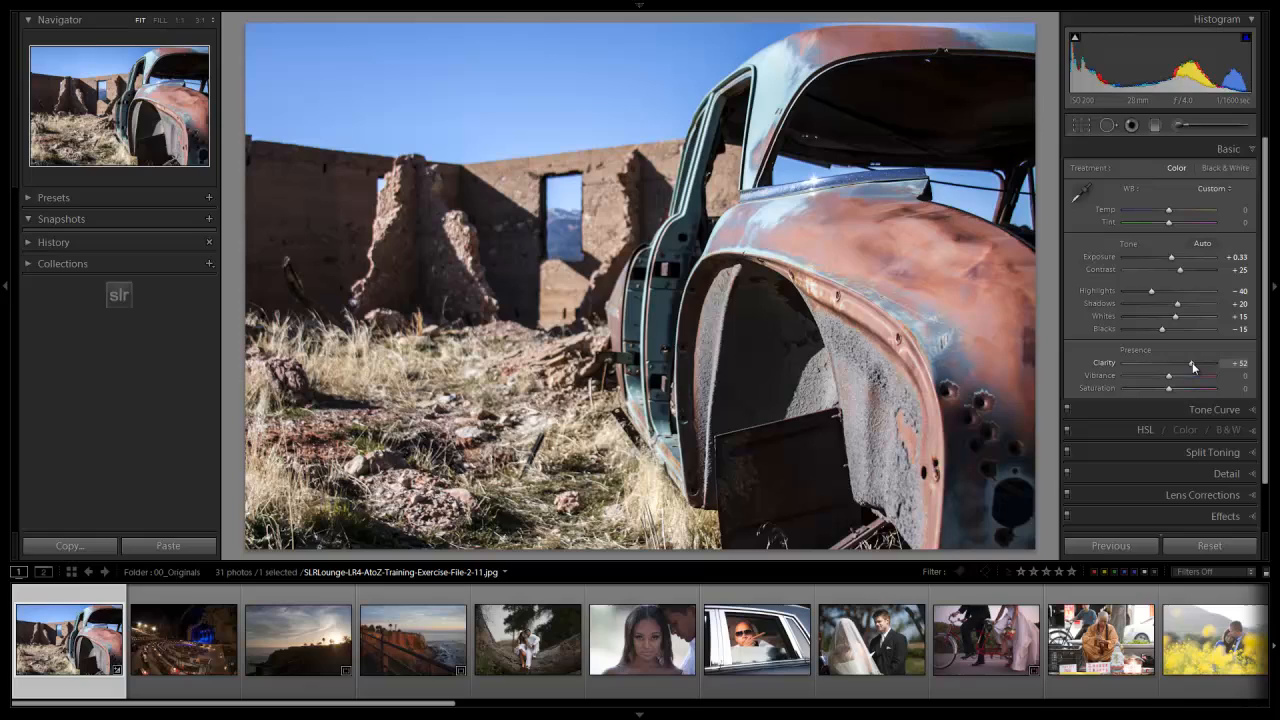
{"action": "left_click_drag", "start_coordinate": [1196, 364], "coordinate": [1190, 364]}
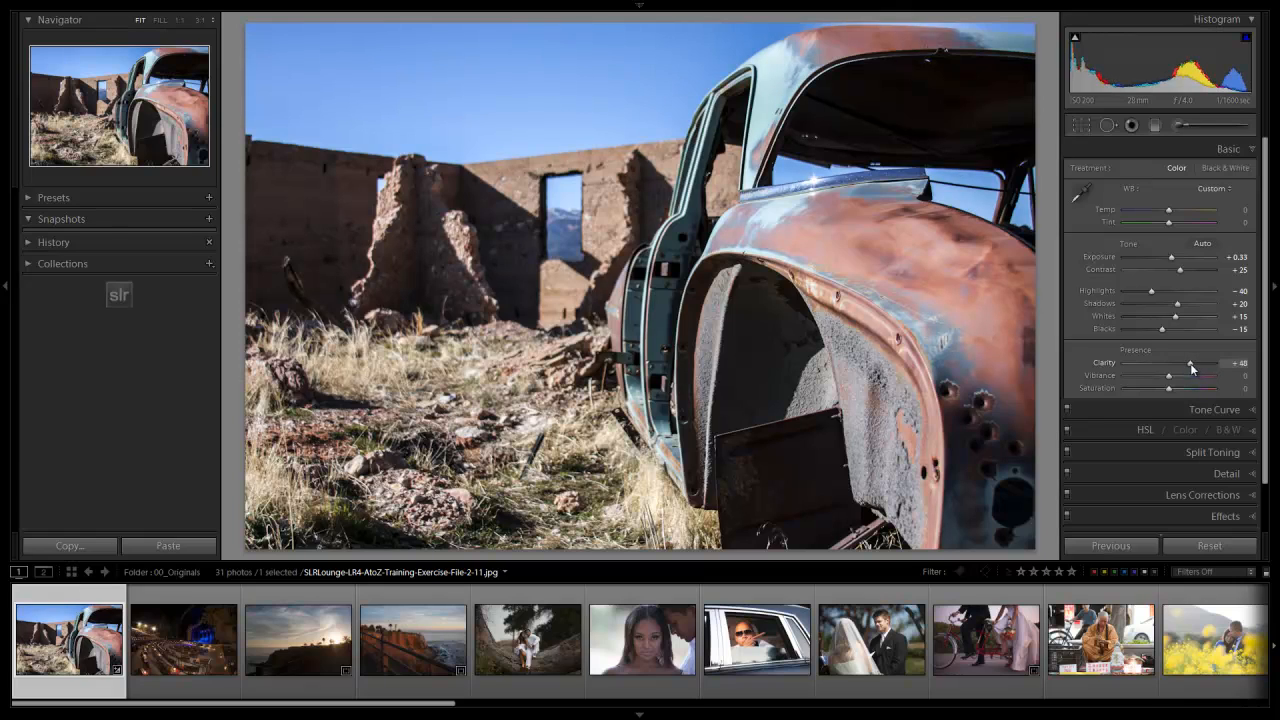
{"action": "left_click_drag", "start_coordinate": [1188, 364], "coordinate": [1186, 364]}
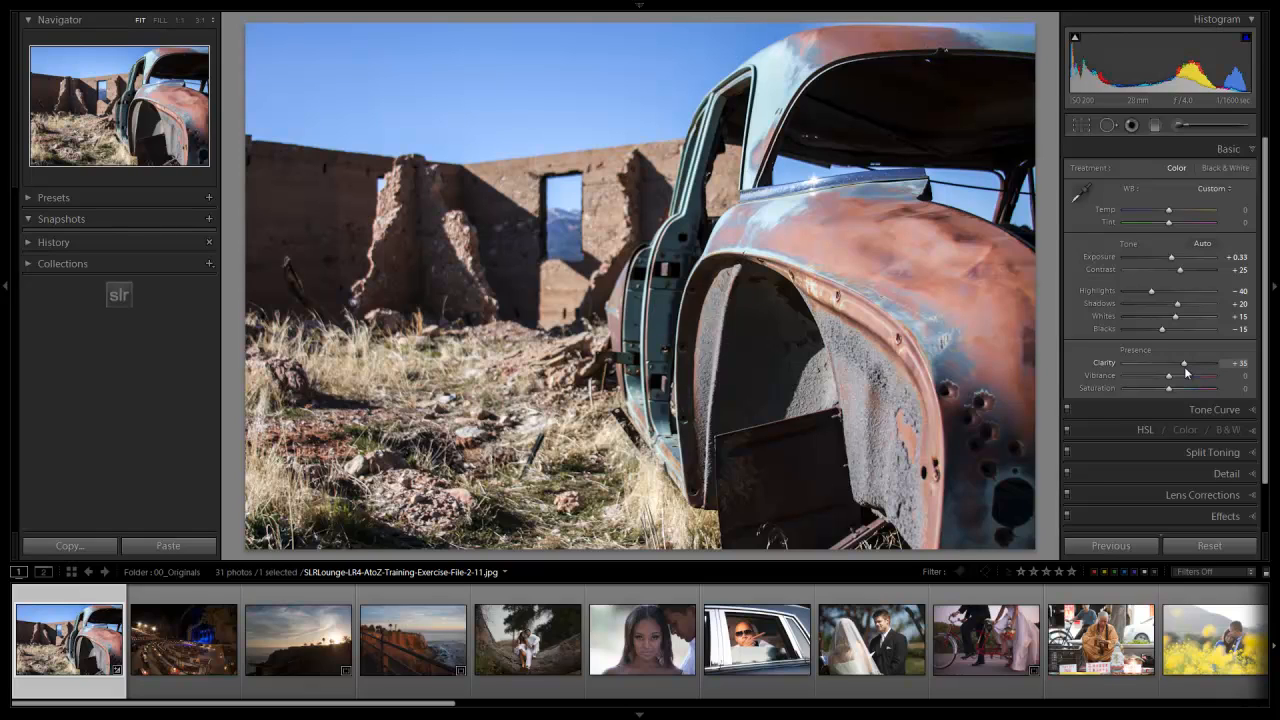
{"action": "left_click_drag", "start_coordinate": [1184, 364], "coordinate": [1188, 364]}
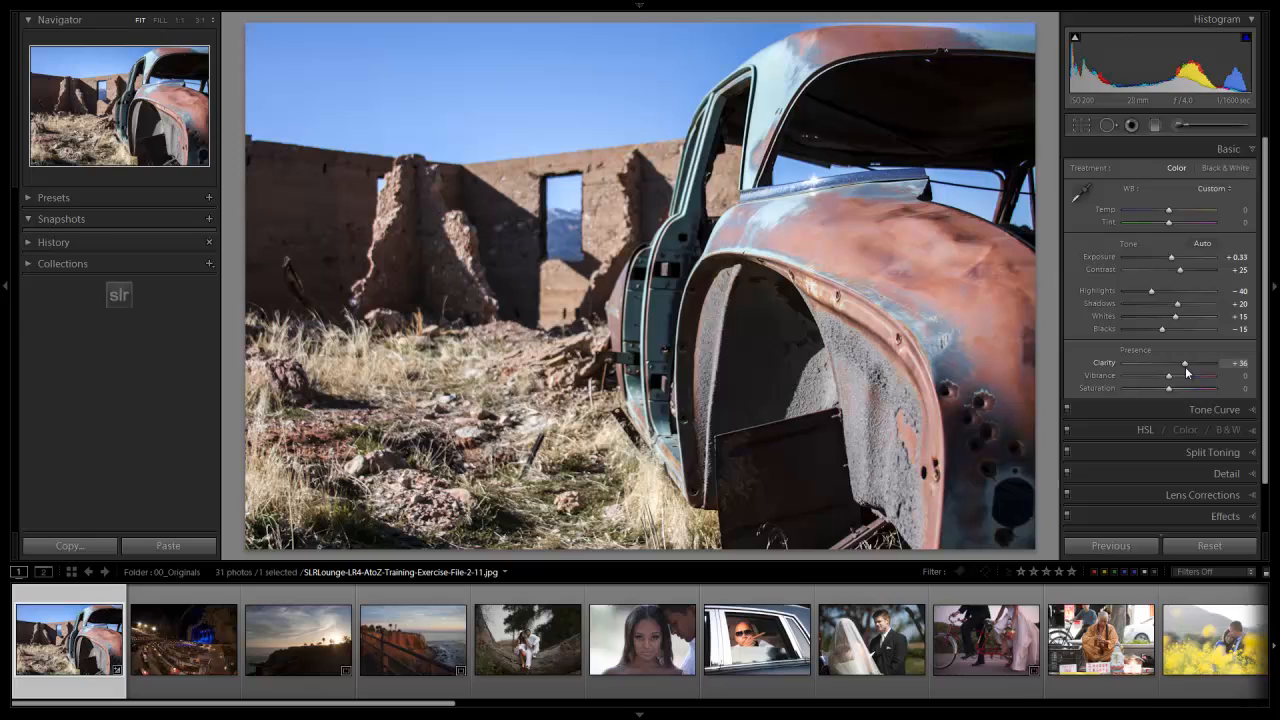
{"action": "left_click_drag", "start_coordinate": [1188, 364], "coordinate": [1196, 364]}
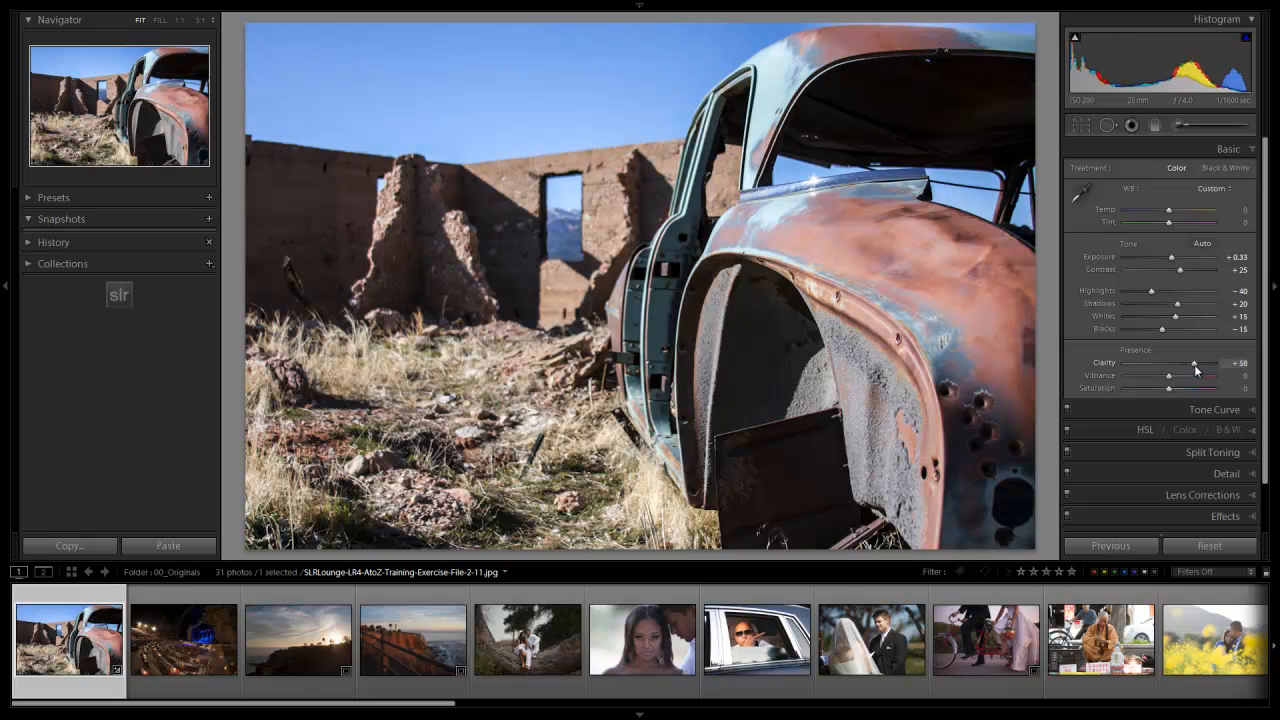
{"action": "left_click_drag", "start_coordinate": [1192, 362], "coordinate": [1184, 362]}
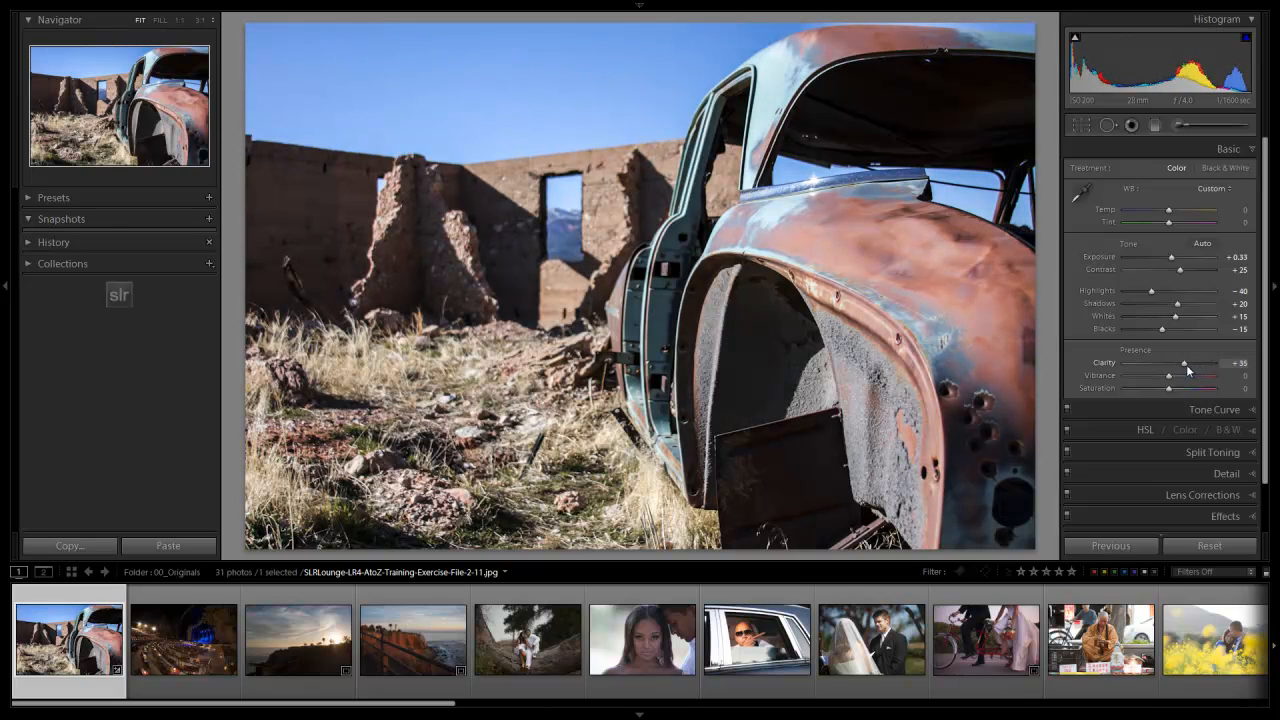
{"action": "left_click_drag", "start_coordinate": [1184, 364], "coordinate": [1210, 364]}
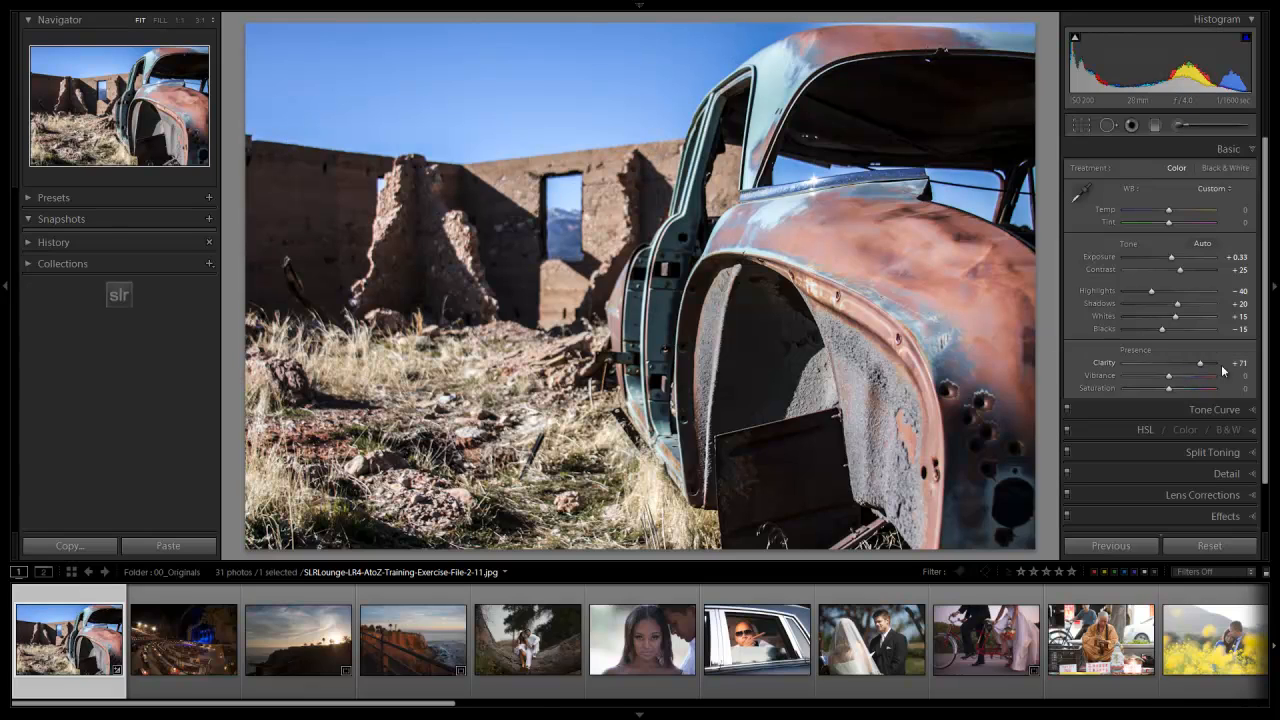
{"action": "left_click_drag", "start_coordinate": [1200, 362], "coordinate": [1184, 362]}
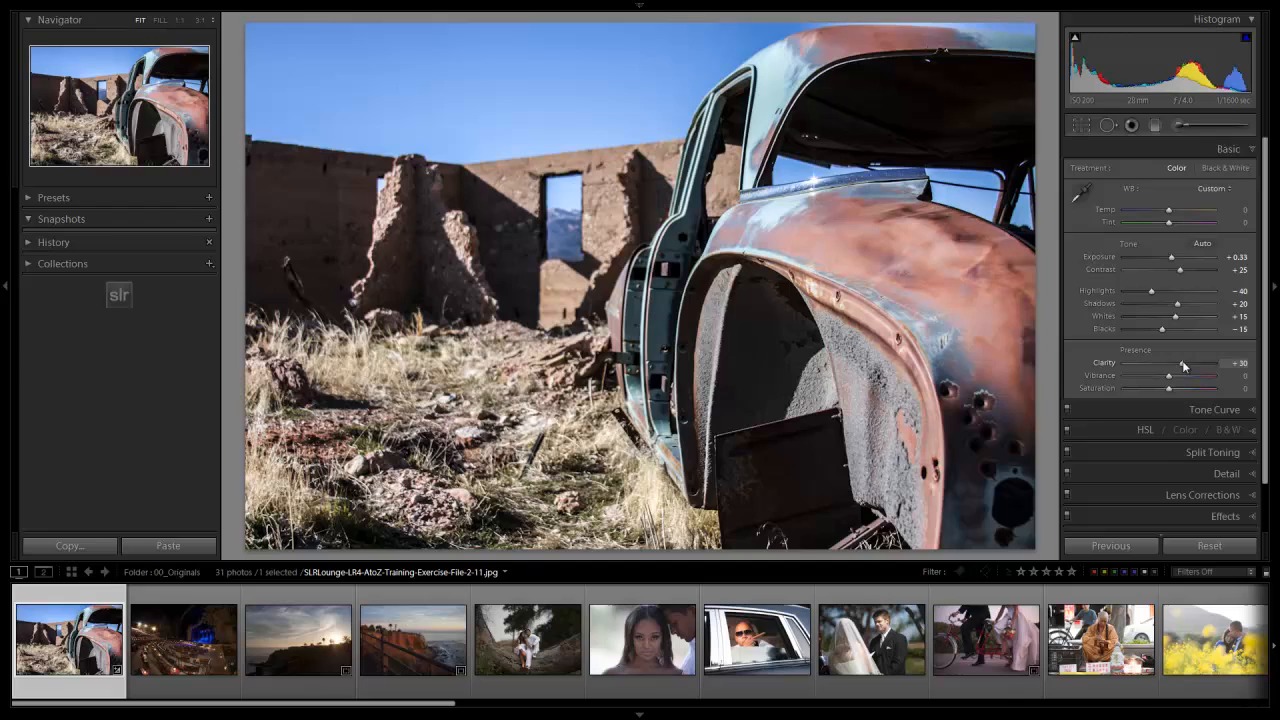
{"action": "left_click_drag", "start_coordinate": [1184, 364], "coordinate": [1190, 364]}
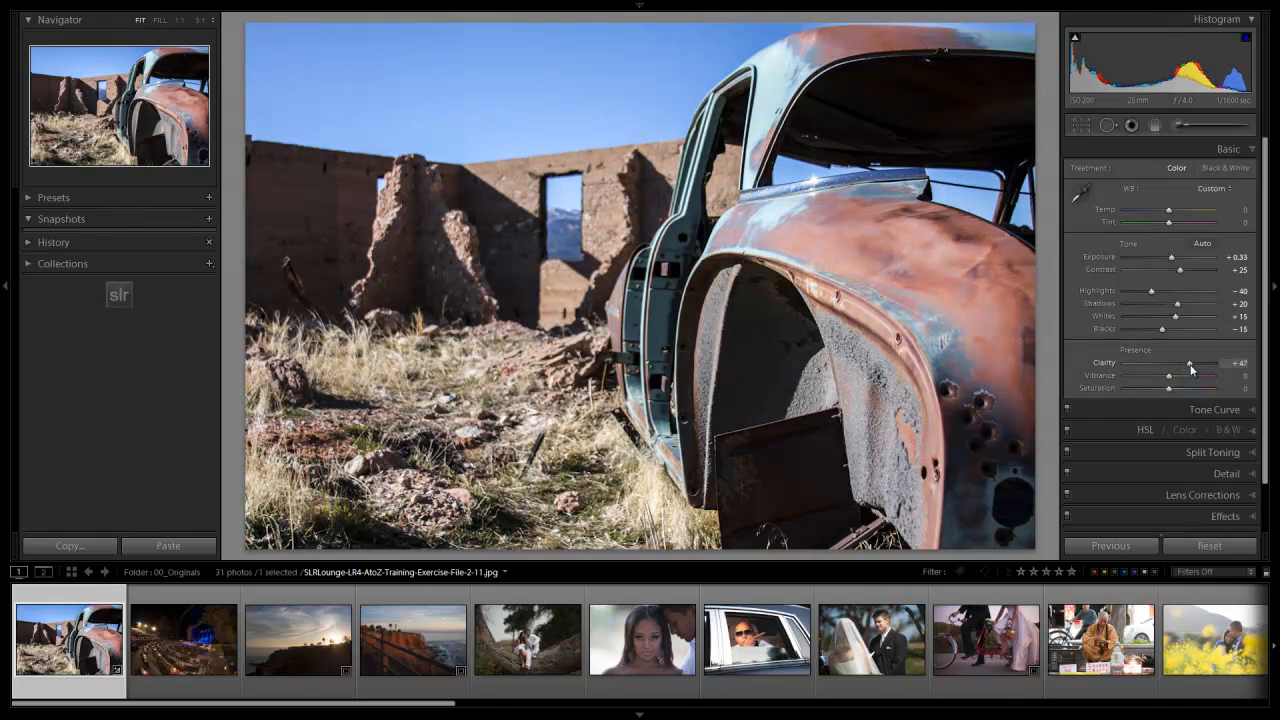
{"action": "left_click_drag", "start_coordinate": [1190, 364], "coordinate": [1184, 364]}
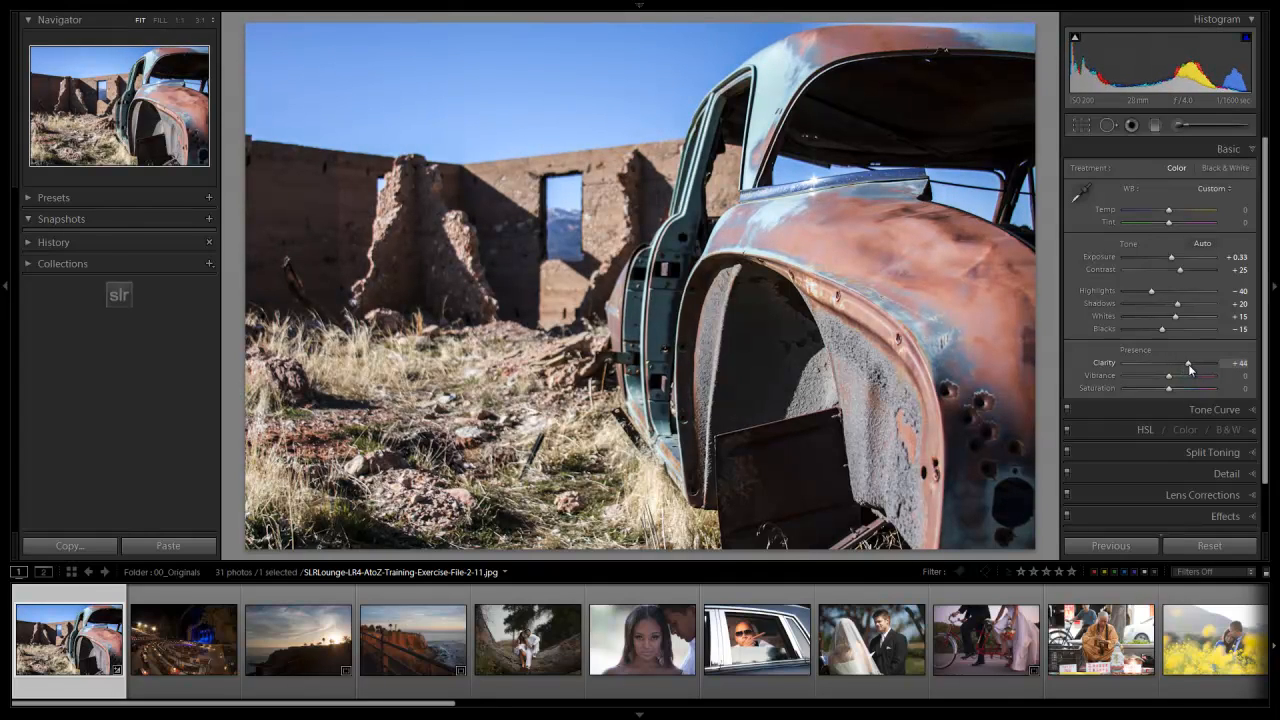
{"action": "left_click_drag", "start_coordinate": [1188, 362], "coordinate": [1168, 362]}
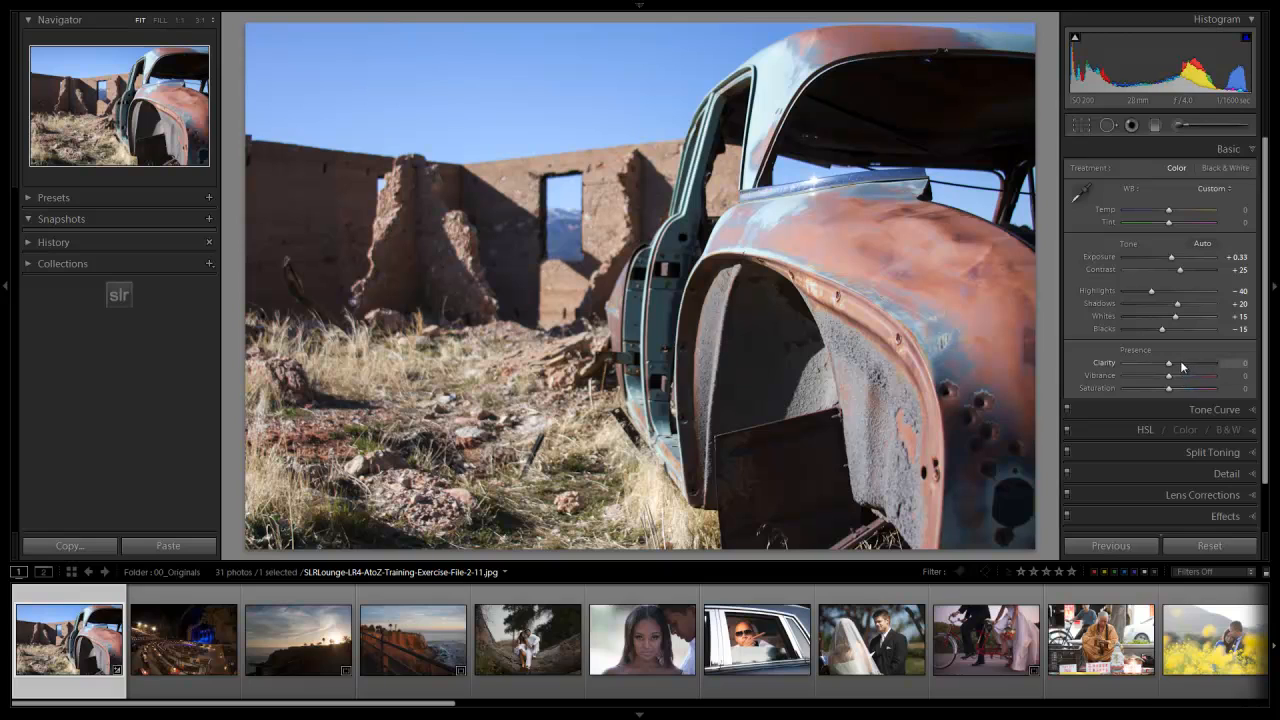
{"action": "left_click_drag", "start_coordinate": [1170, 362], "coordinate": [1176, 362]}
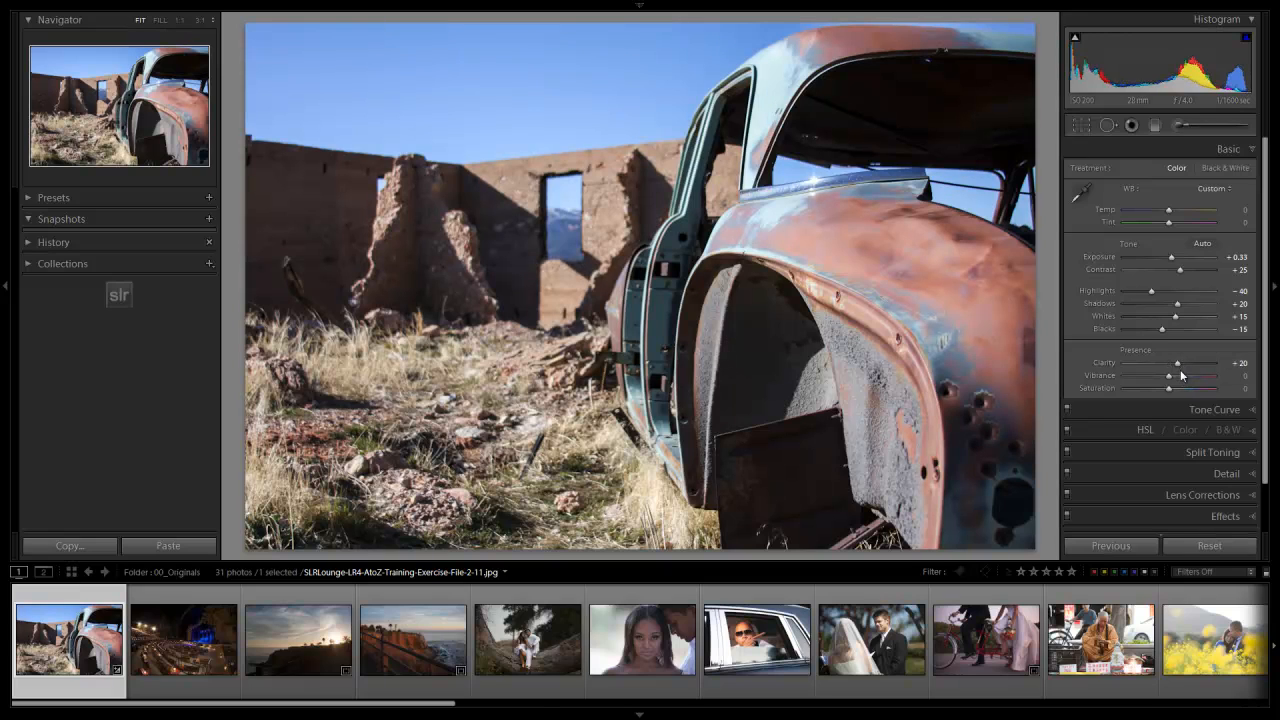
- Raise vibrance and nudge saturation up then back down to a balanced level
{"action": "left_click_drag", "start_coordinate": [1204, 376], "coordinate": [1184, 376]}
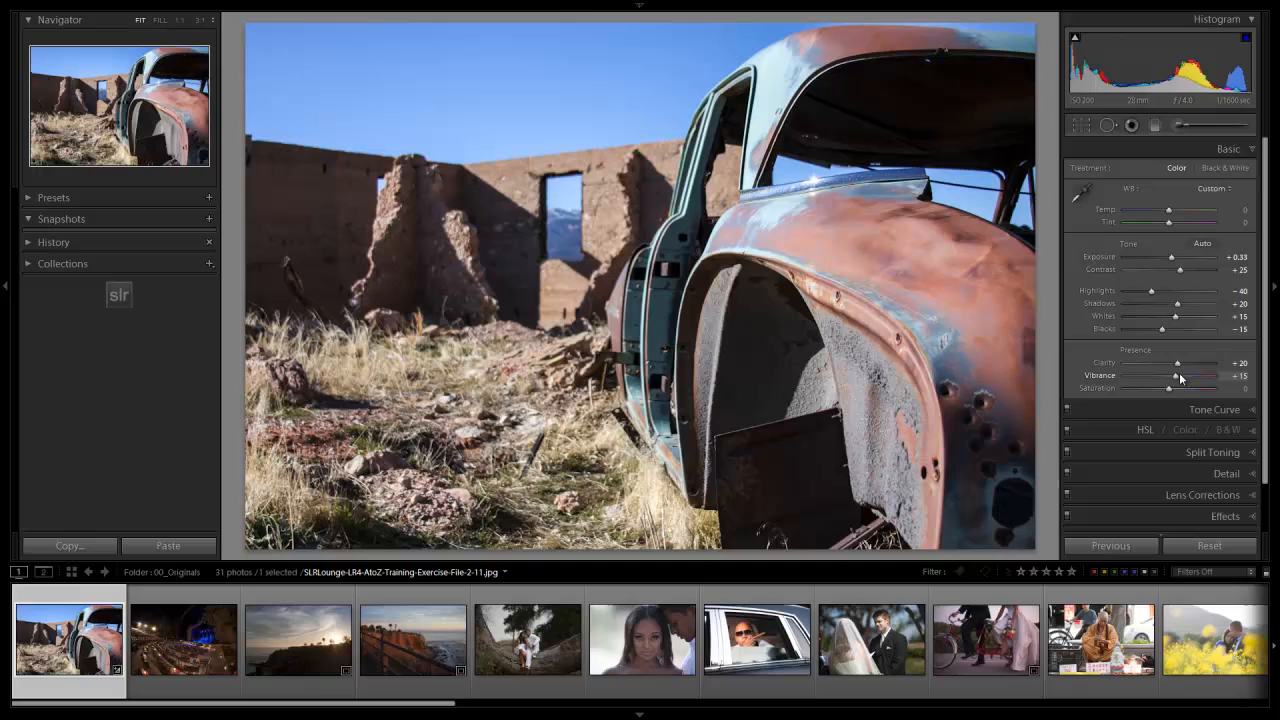
{"action": "left_click_drag", "start_coordinate": [1170, 388], "coordinate": [1190, 388]}
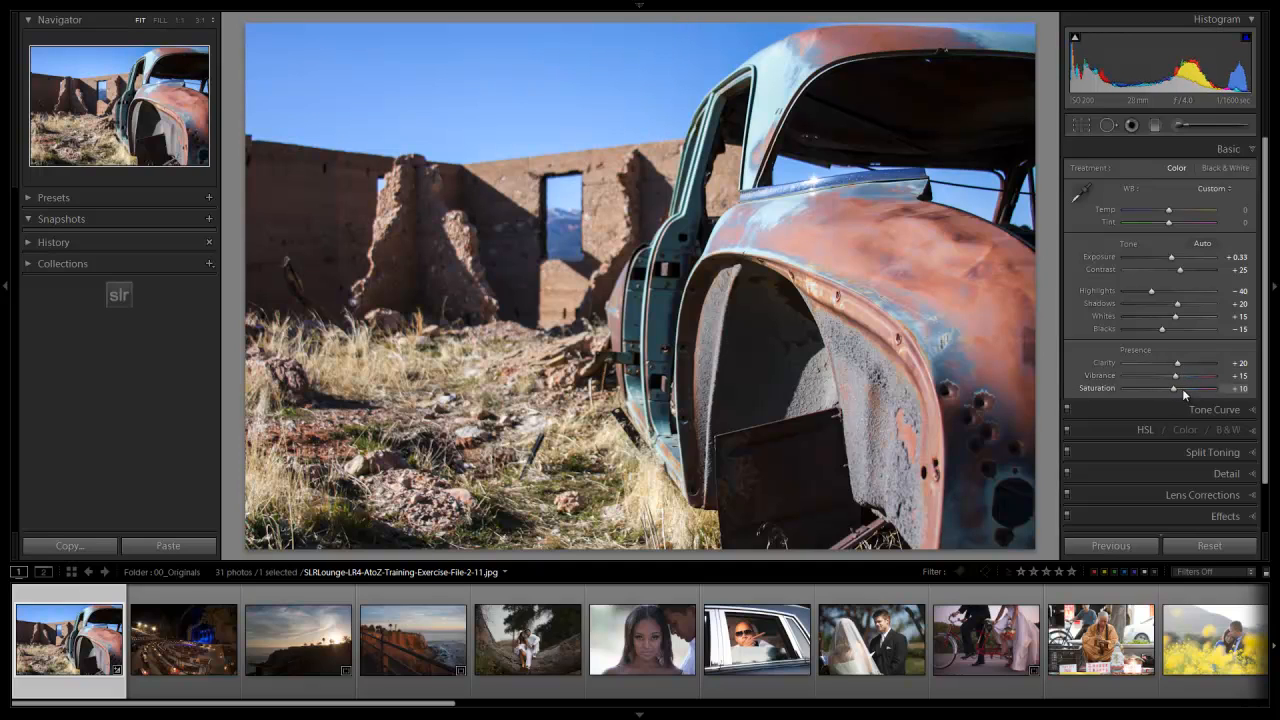
{"action": "left_click_drag", "start_coordinate": [1178, 388], "coordinate": [1168, 388]}
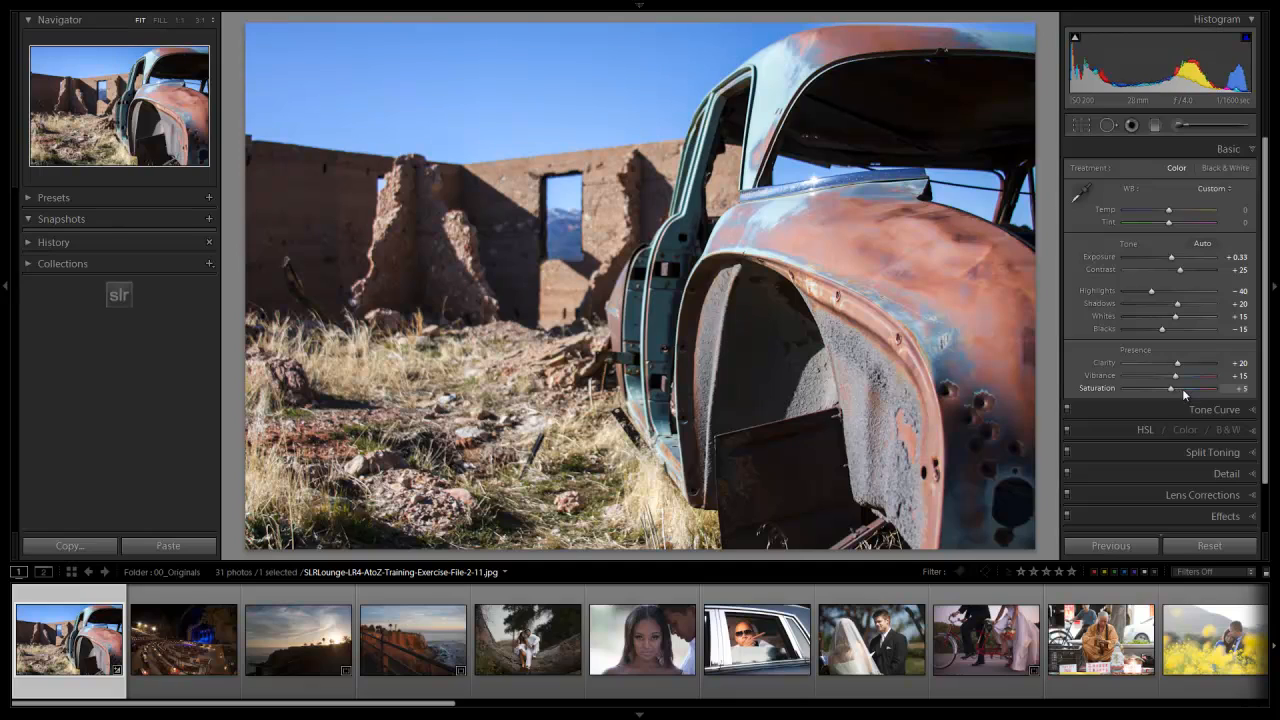
{"action": "left_click_drag", "start_coordinate": [1184, 376], "coordinate": [1172, 376]}
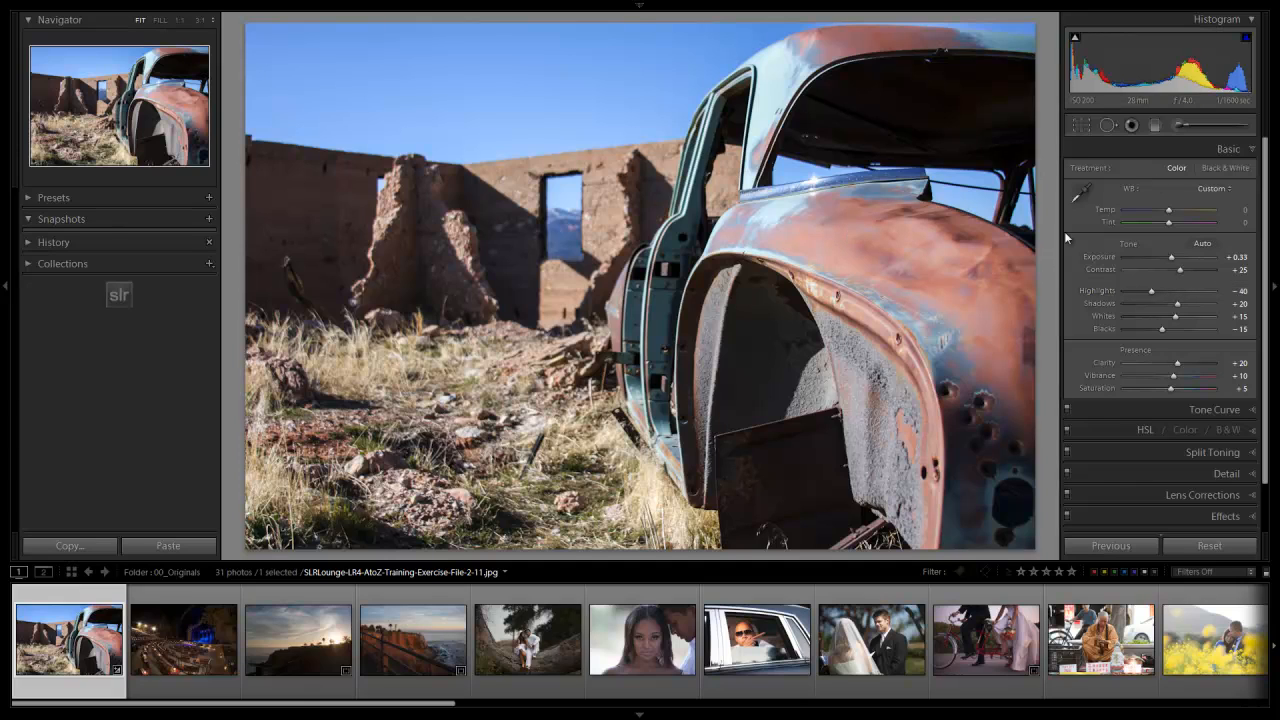
- Collapse the Basic section and expand/collapse Tone Curve twice without changing the curve
{"action": "left_click", "coordinate": [1228, 148]}
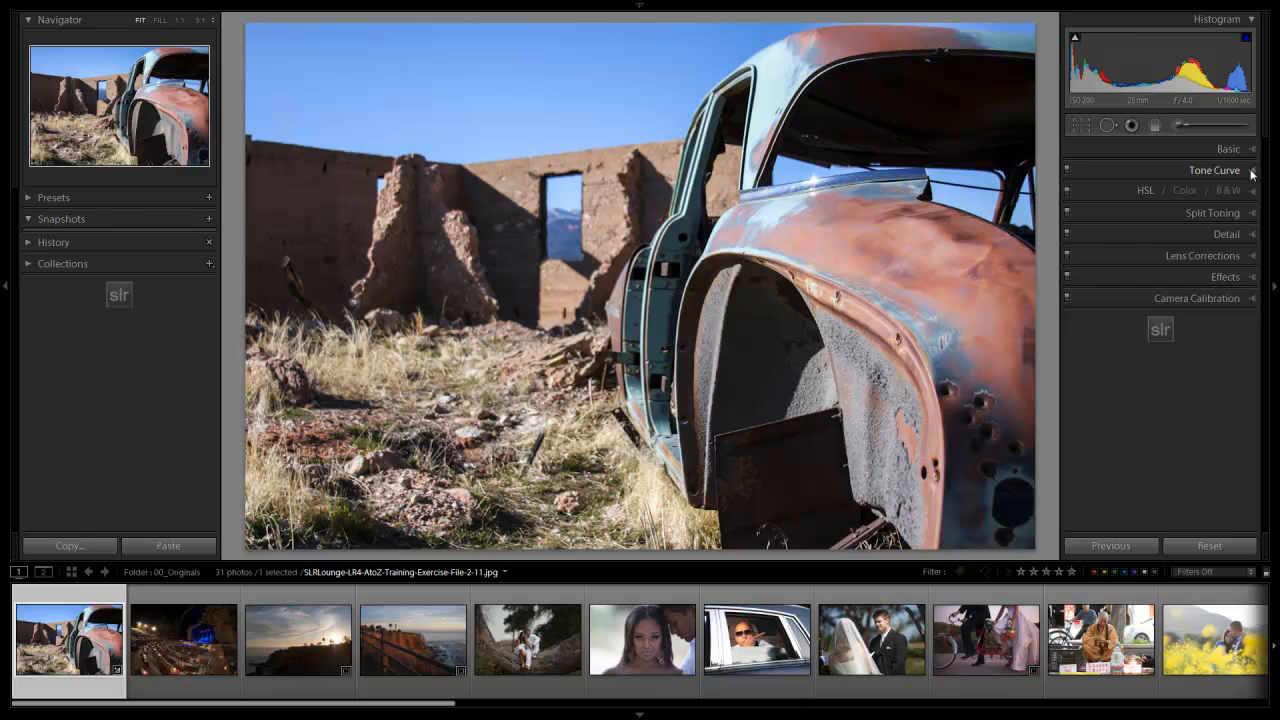
{"action": "left_click", "coordinate": [1212, 170]}
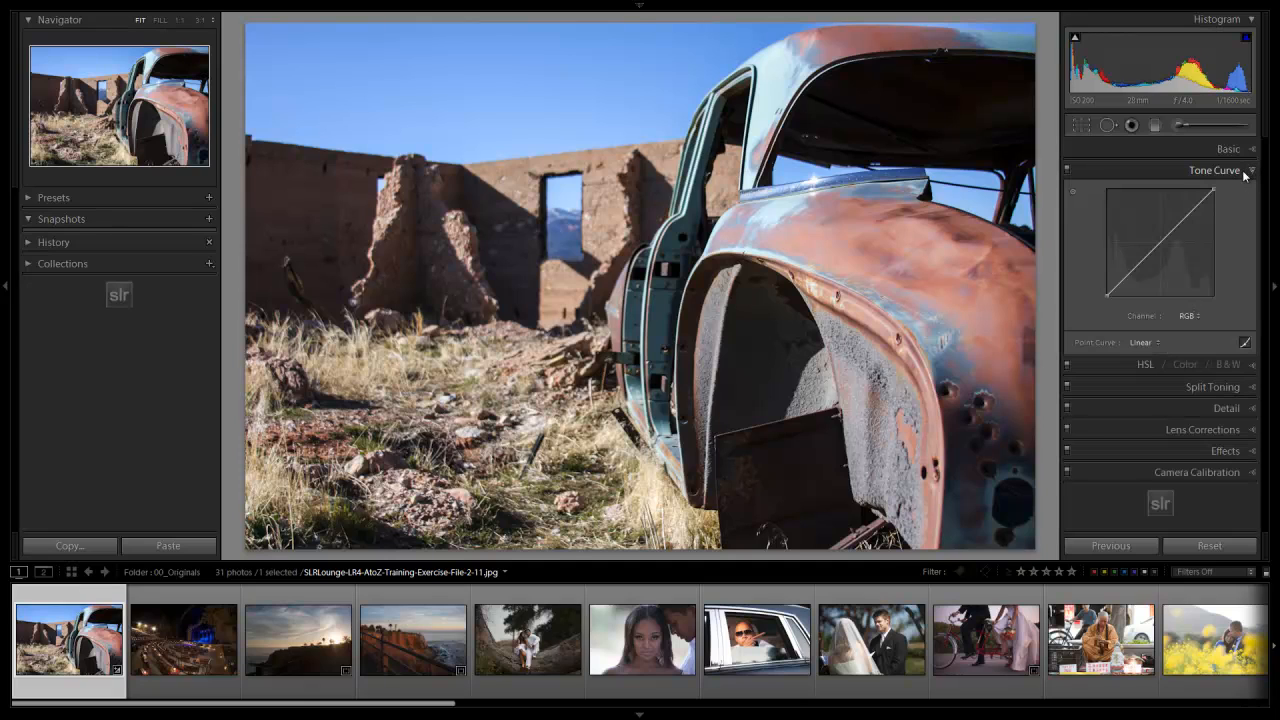
{"action": "left_click", "coordinate": [1212, 170]}
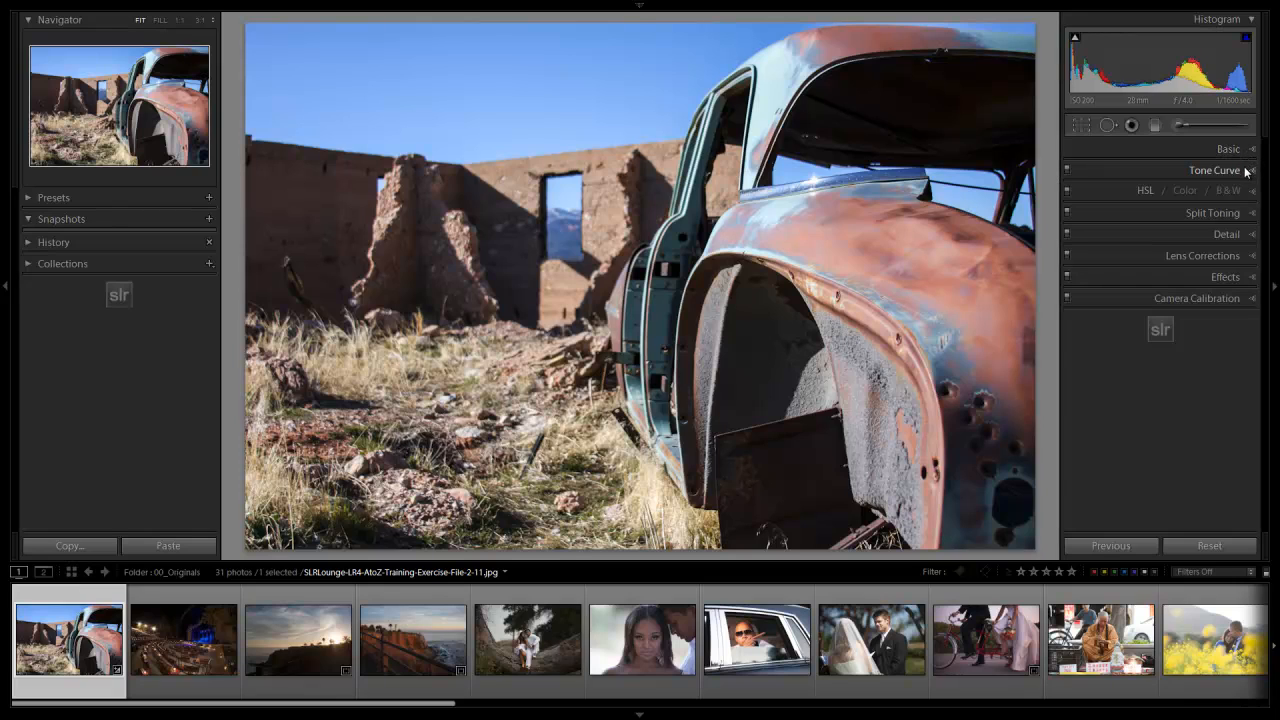
{"action": "left_click", "coordinate": [1214, 170]}
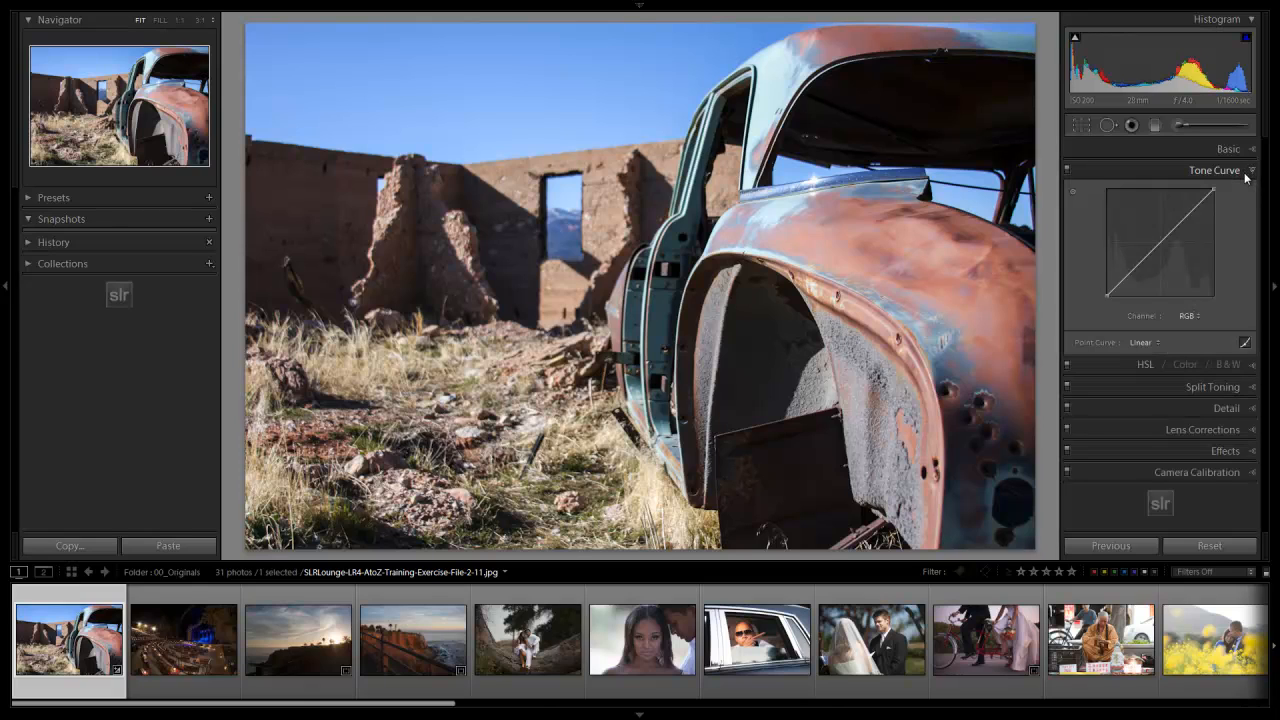
{"action": "left_click", "coordinate": [1212, 170]}
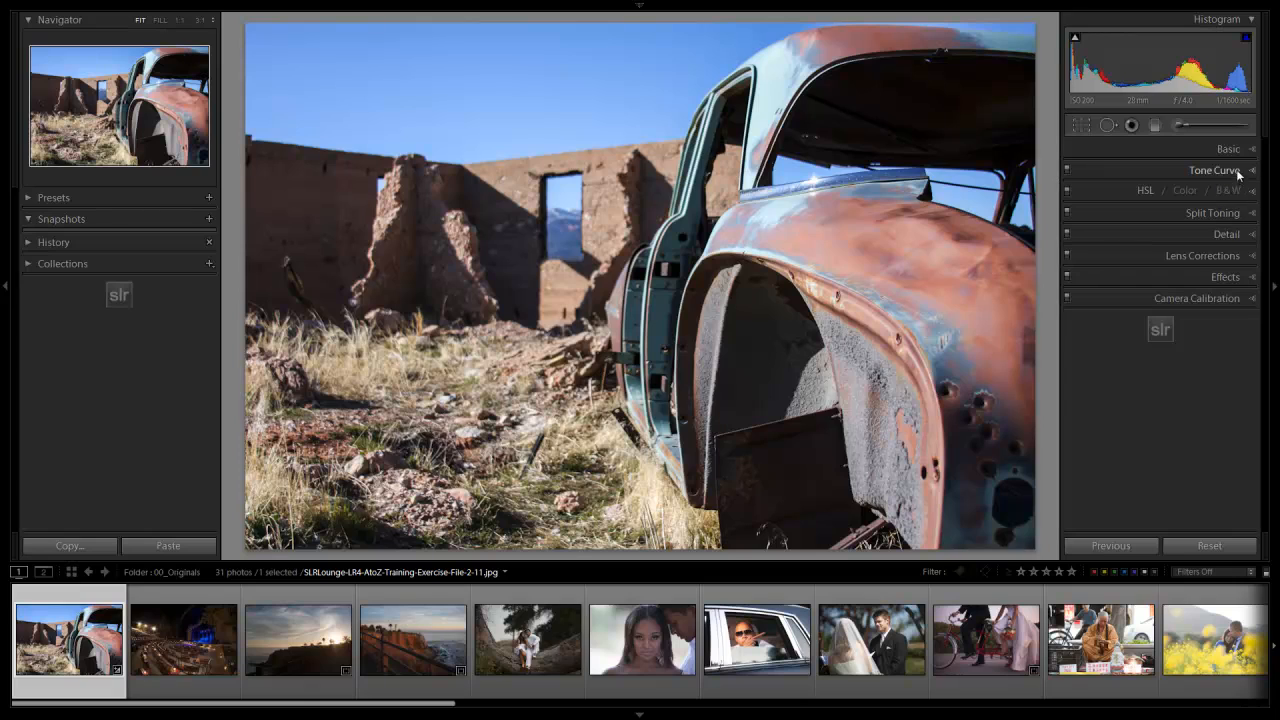
{"action": "mouse_move", "coordinate": [1248, 240]}
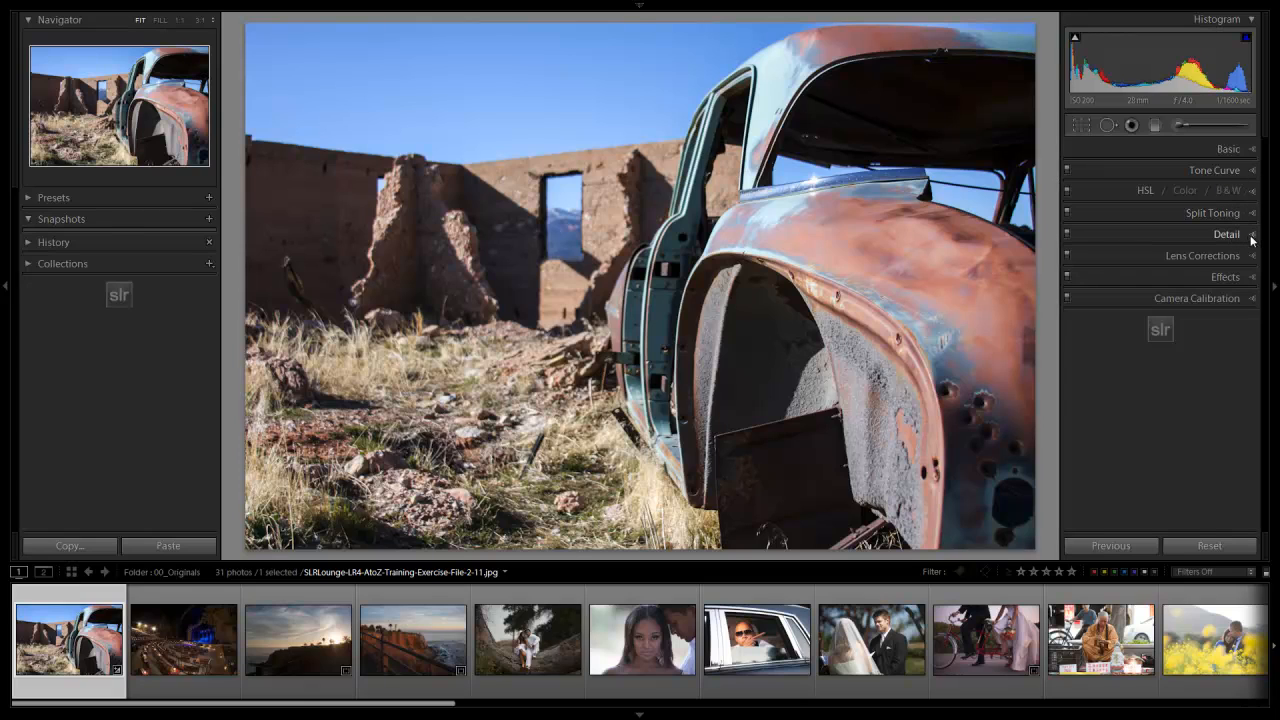
- Zoom 1:1 on the car body and increase sharpening amount and radius in the Detail section
{"action": "left_click", "coordinate": [1226, 234]}
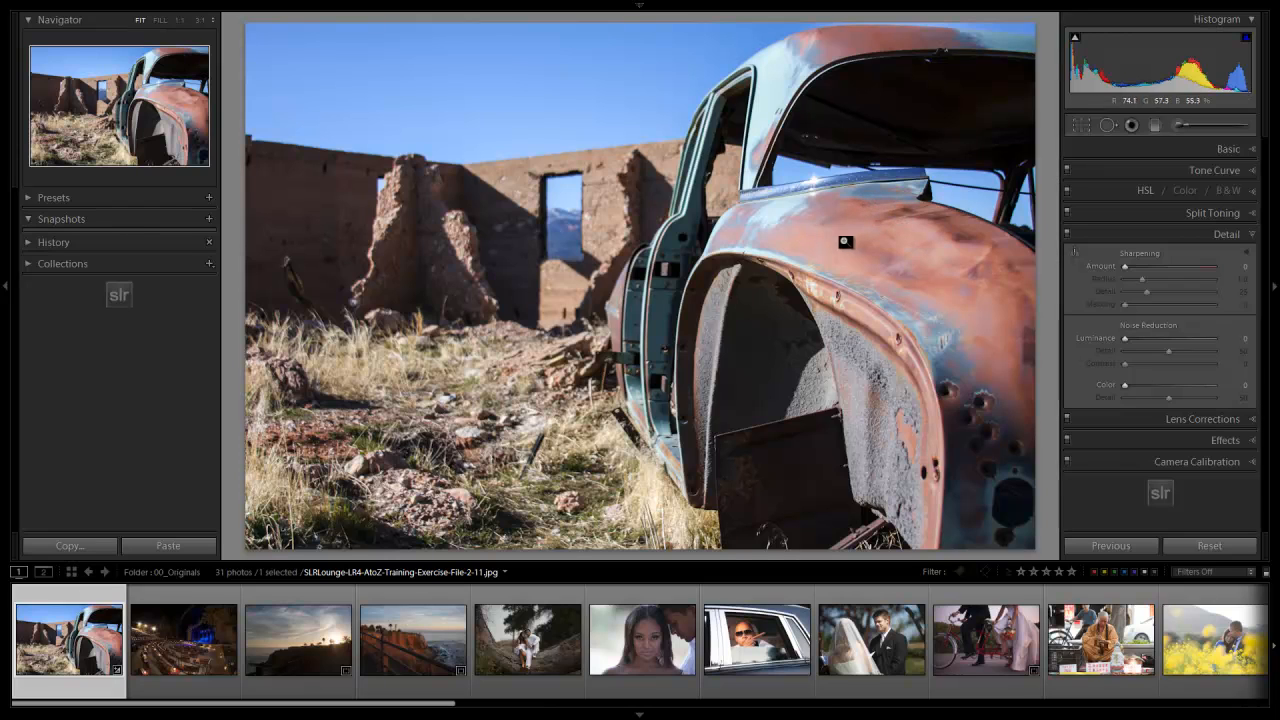
{"action": "left_click", "coordinate": [844, 242]}
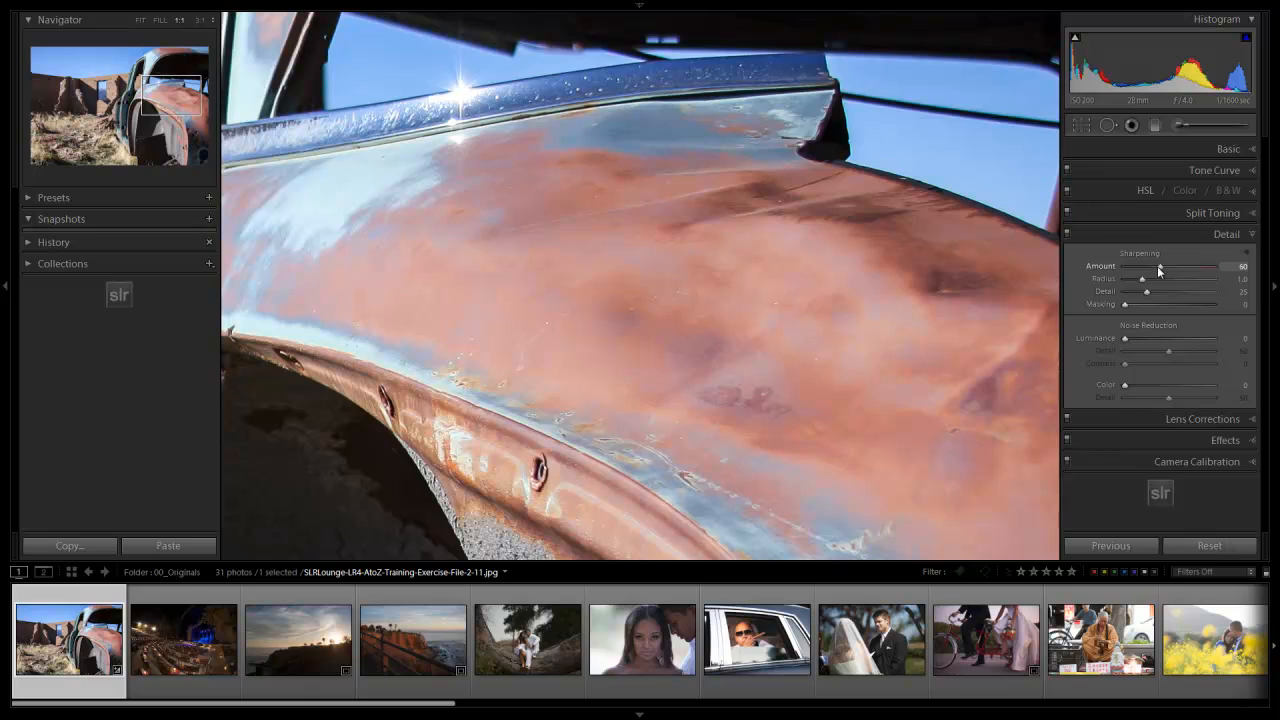
{"action": "left_click_drag", "start_coordinate": [1148, 280], "coordinate": [1162, 280]}
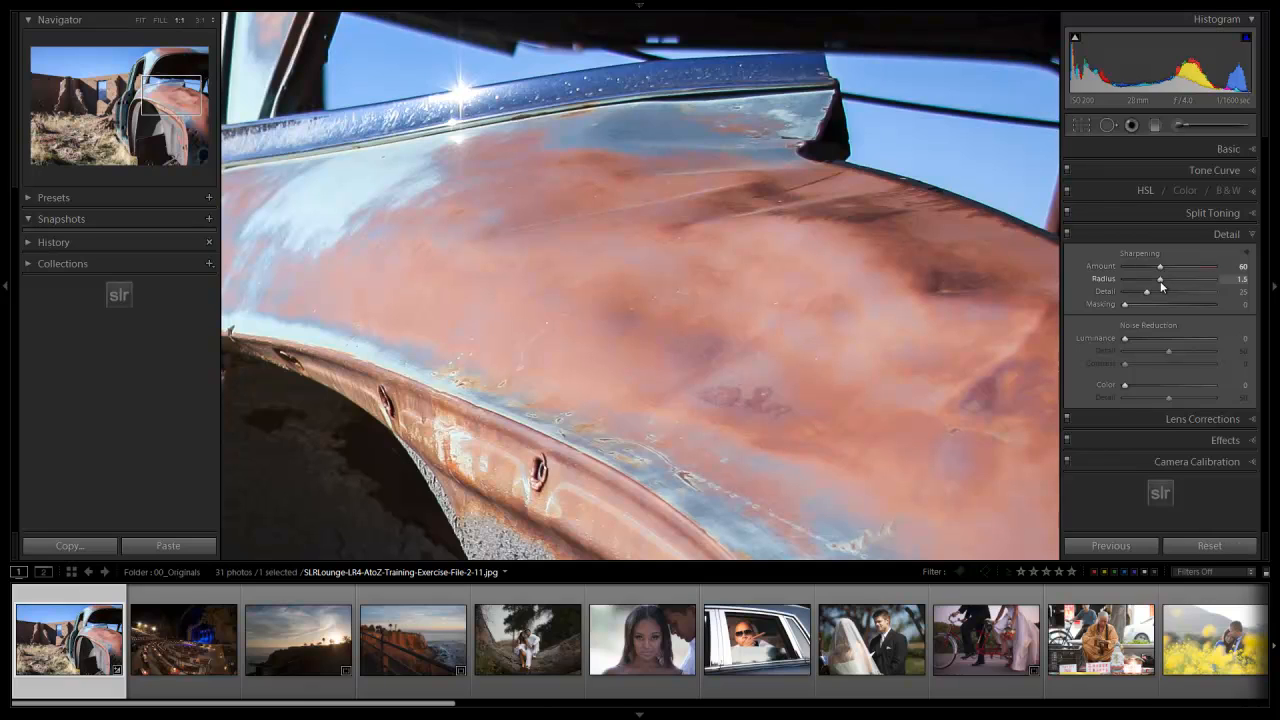
{"action": "left_click_drag", "start_coordinate": [1160, 292], "coordinate": [1184, 292]}
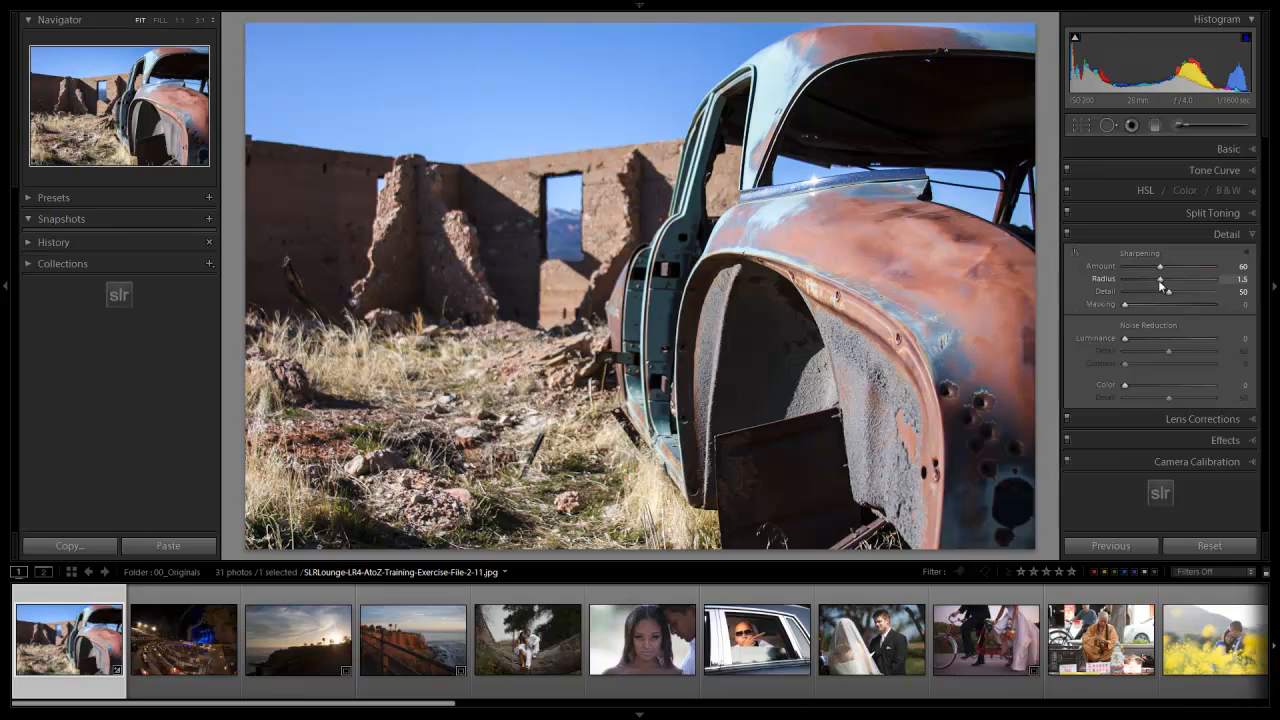
{"action": "left_click_drag", "start_coordinate": [1162, 280], "coordinate": [1176, 280]}
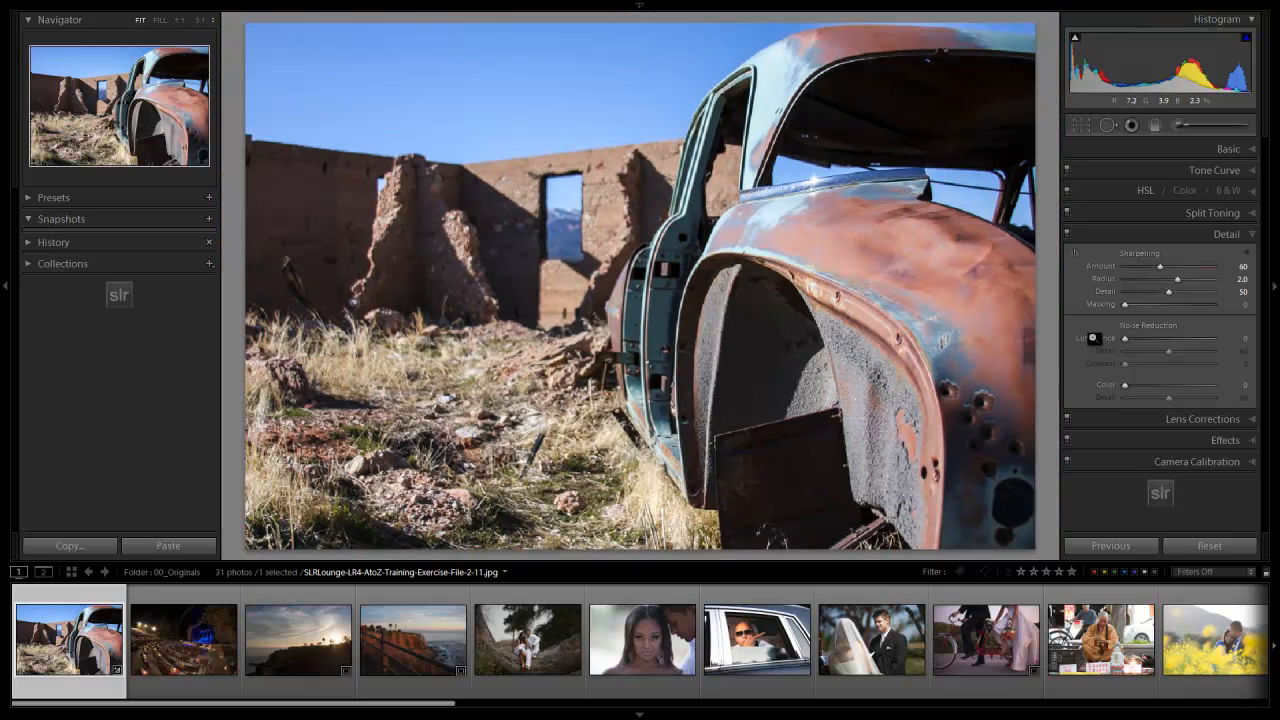
- In Lens Corrections, swing the vignetting amount dark and light to judge the effect, returning to neutral
{"action": "left_click", "coordinate": [1226, 234]}
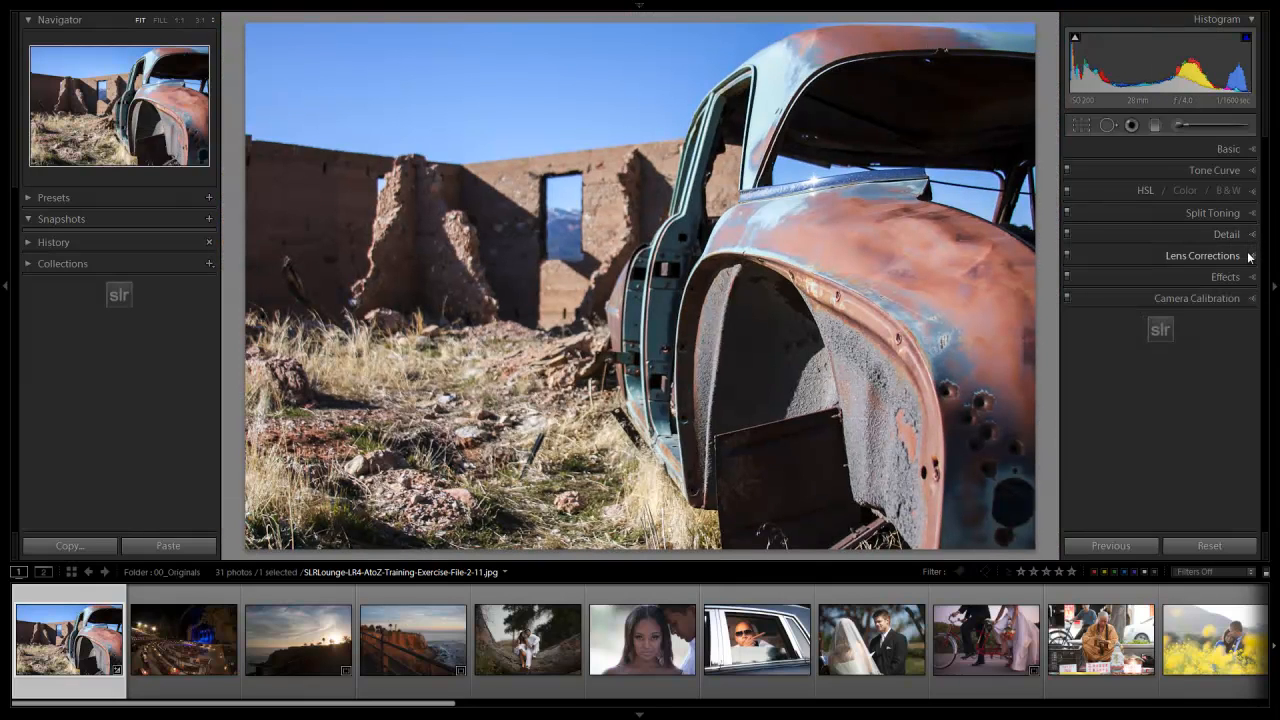
{"action": "left_click", "coordinate": [1202, 256]}
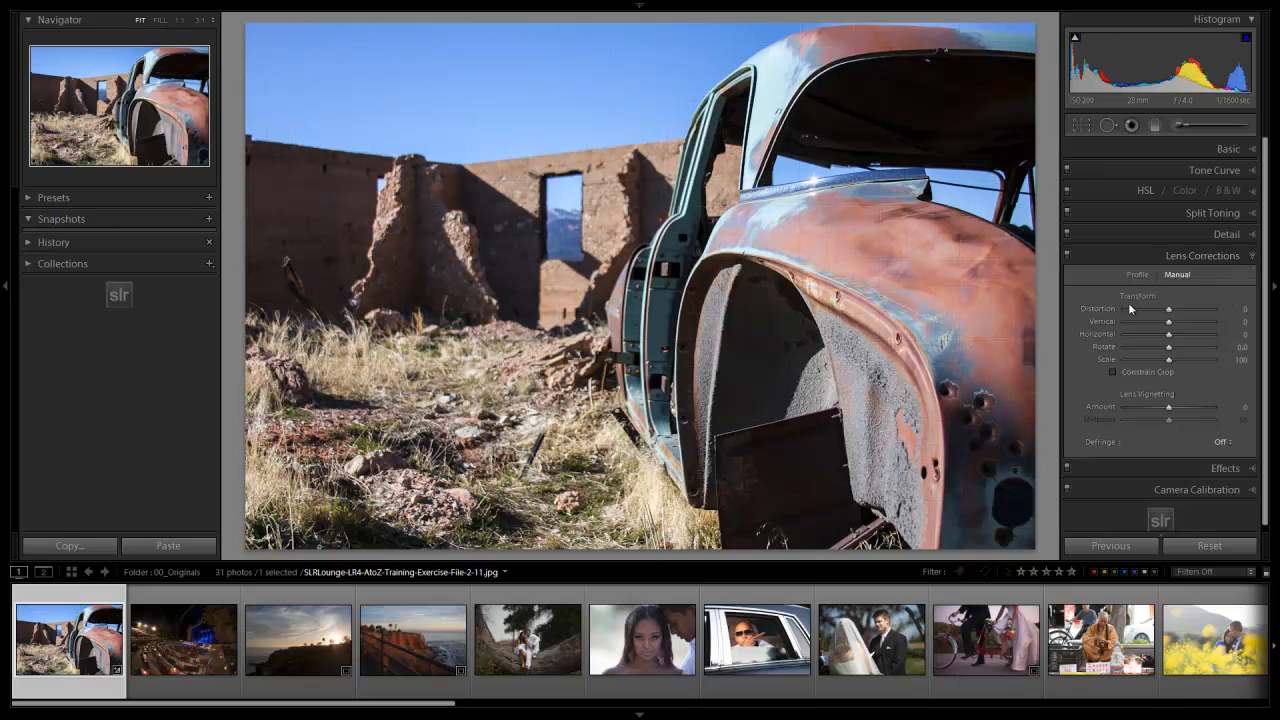
{"action": "mouse_move", "coordinate": [558, 164]}
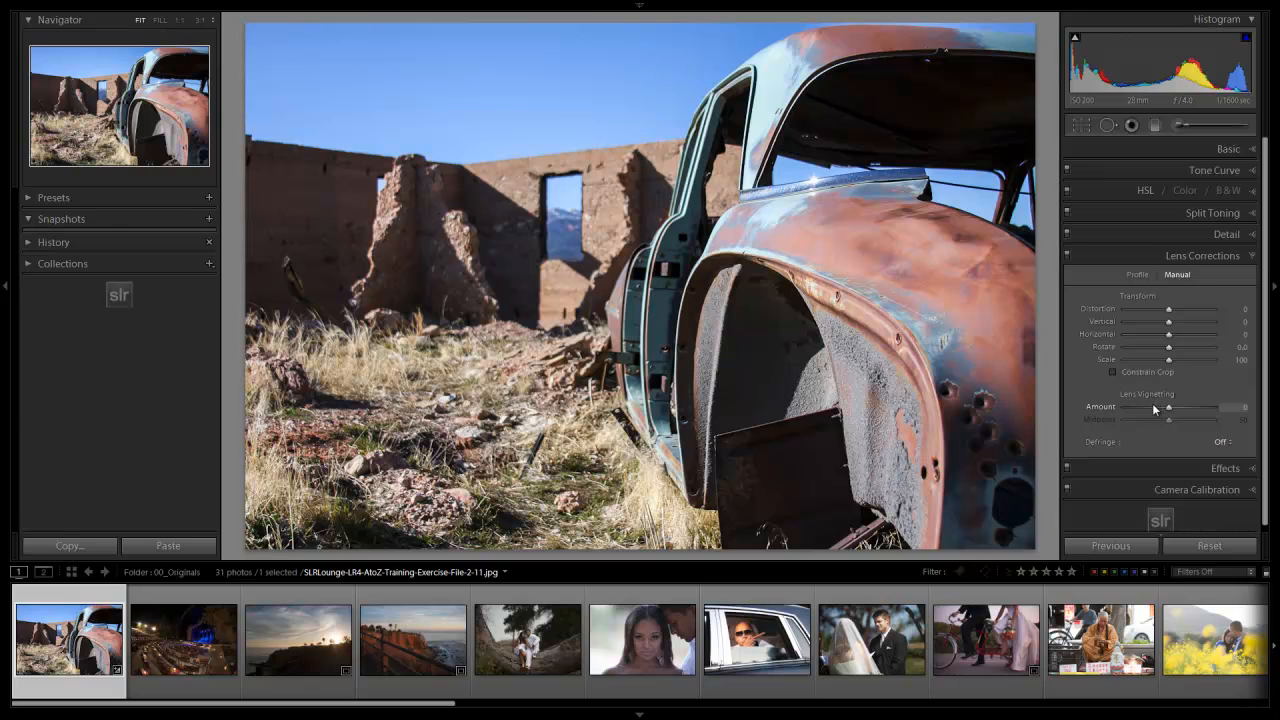
{"action": "left_click_drag", "start_coordinate": [1170, 408], "coordinate": [1136, 408]}
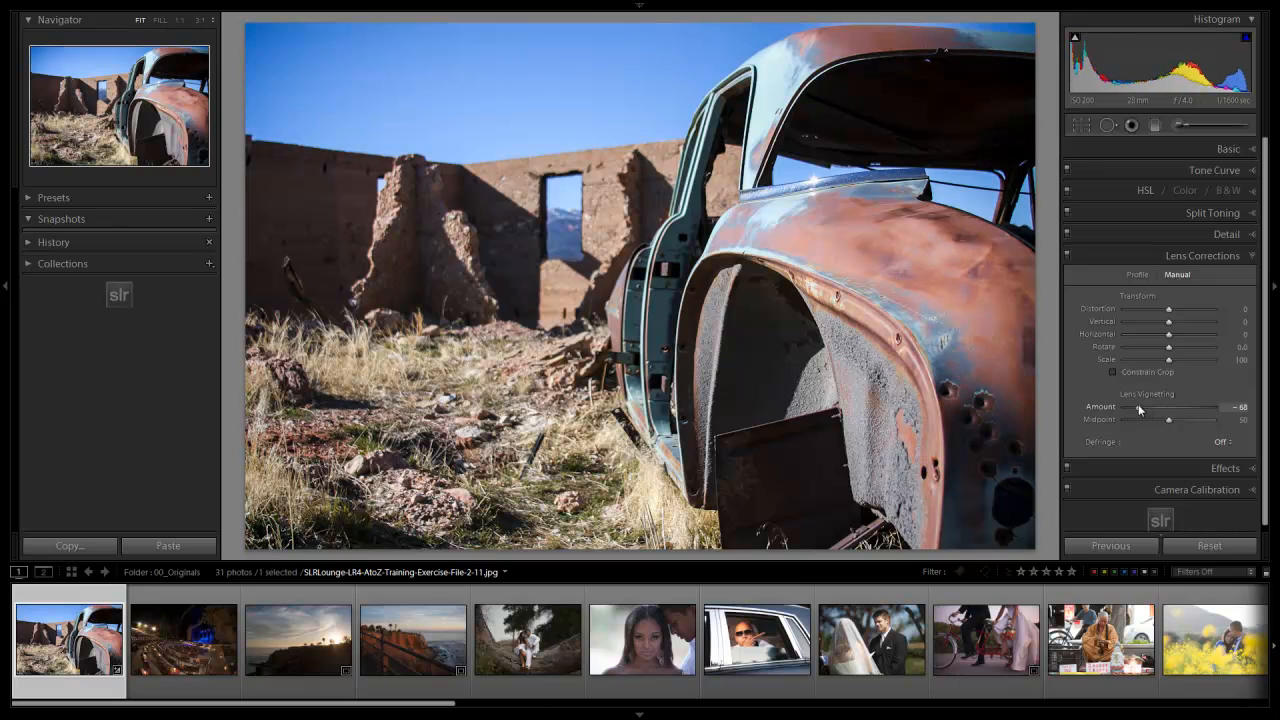
{"action": "left_click_drag", "start_coordinate": [1136, 408], "coordinate": [1156, 408]}
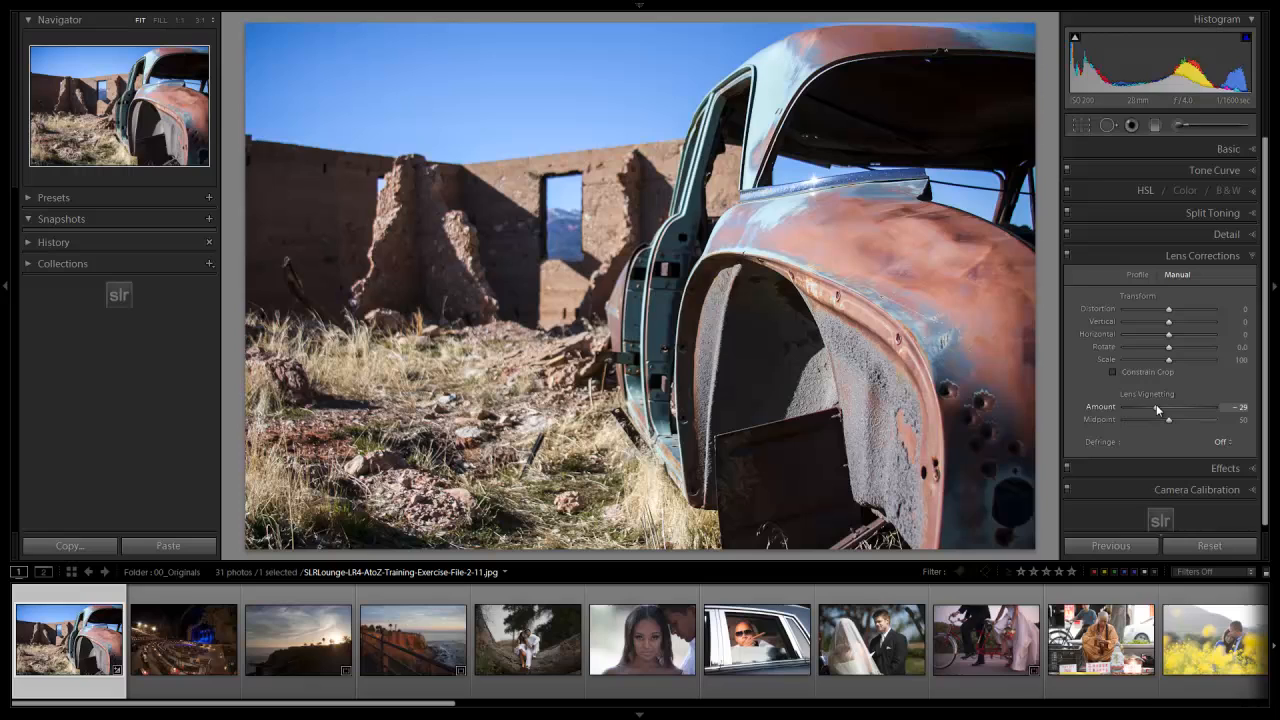
{"action": "left_click_drag", "start_coordinate": [1160, 406], "coordinate": [1128, 406]}
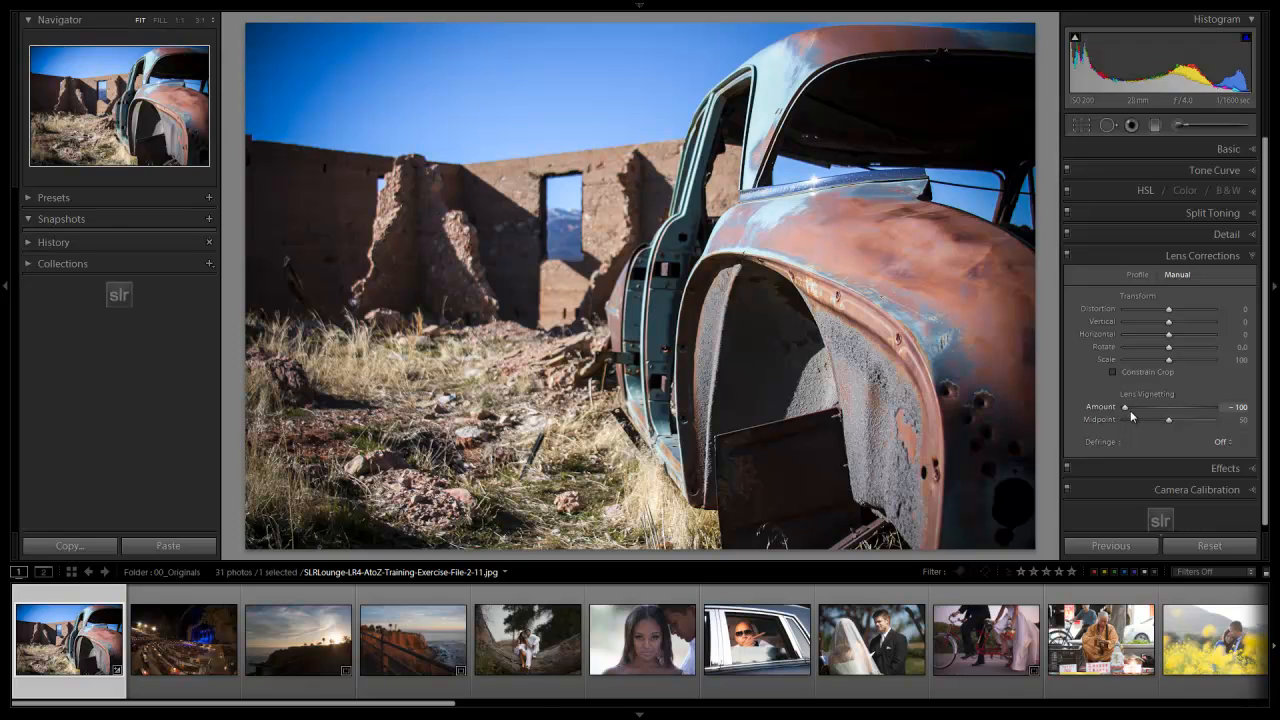
{"action": "left_click_drag", "start_coordinate": [1124, 408], "coordinate": [1168, 408]}
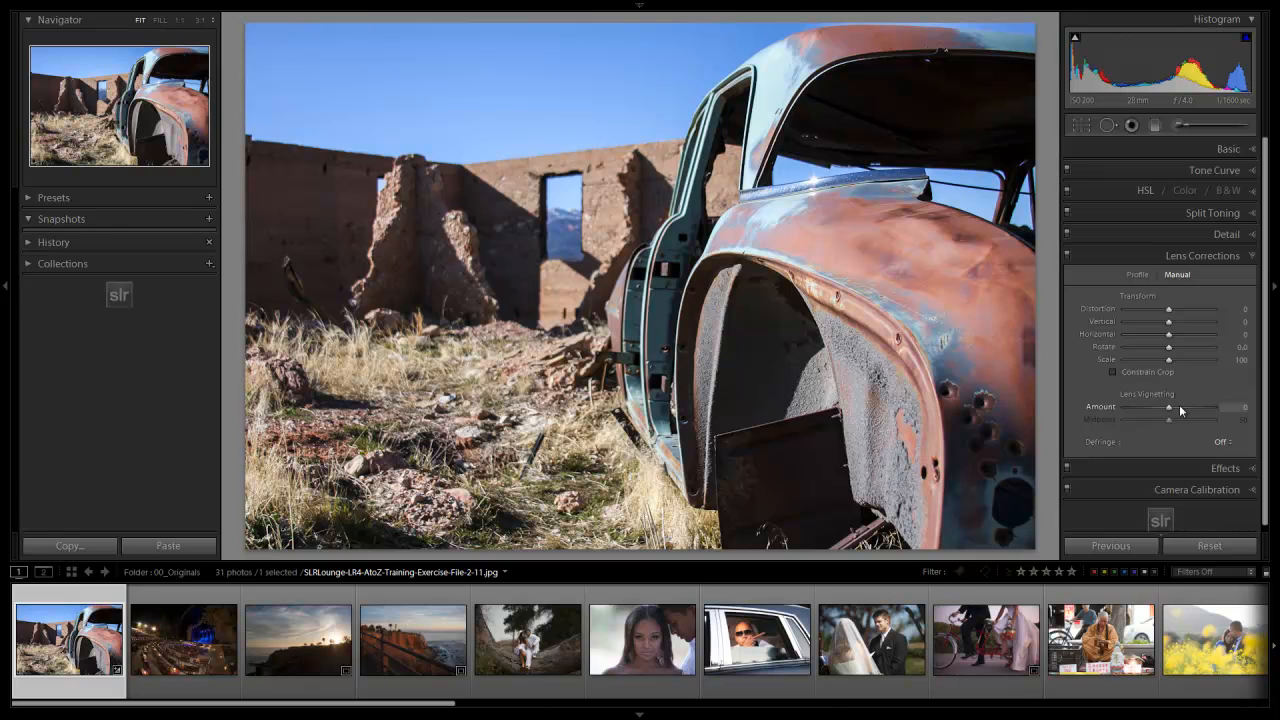
- Settle a gentle positive vignetting amount that lightens the corners, adjust its midpoint, and collapse the section
{"action": "left_click_drag", "start_coordinate": [1168, 408], "coordinate": [1178, 408]}
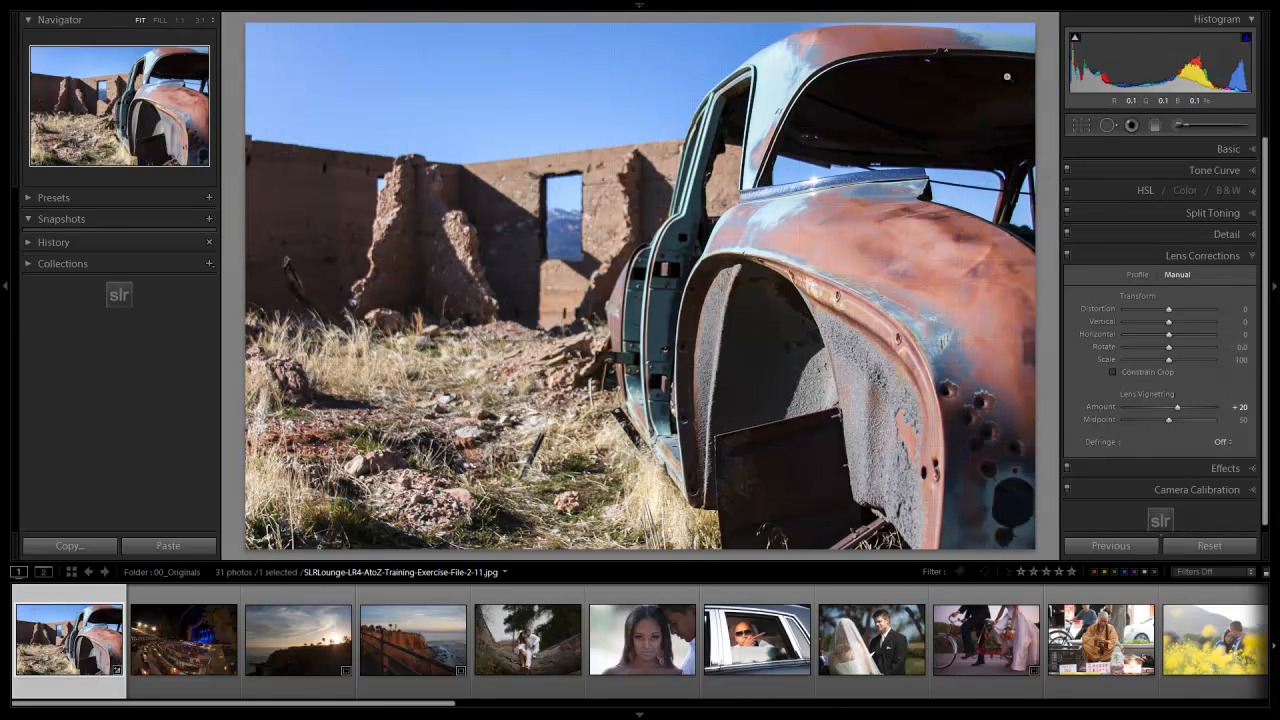
{"action": "left_click_drag", "start_coordinate": [1178, 406], "coordinate": [1188, 406]}
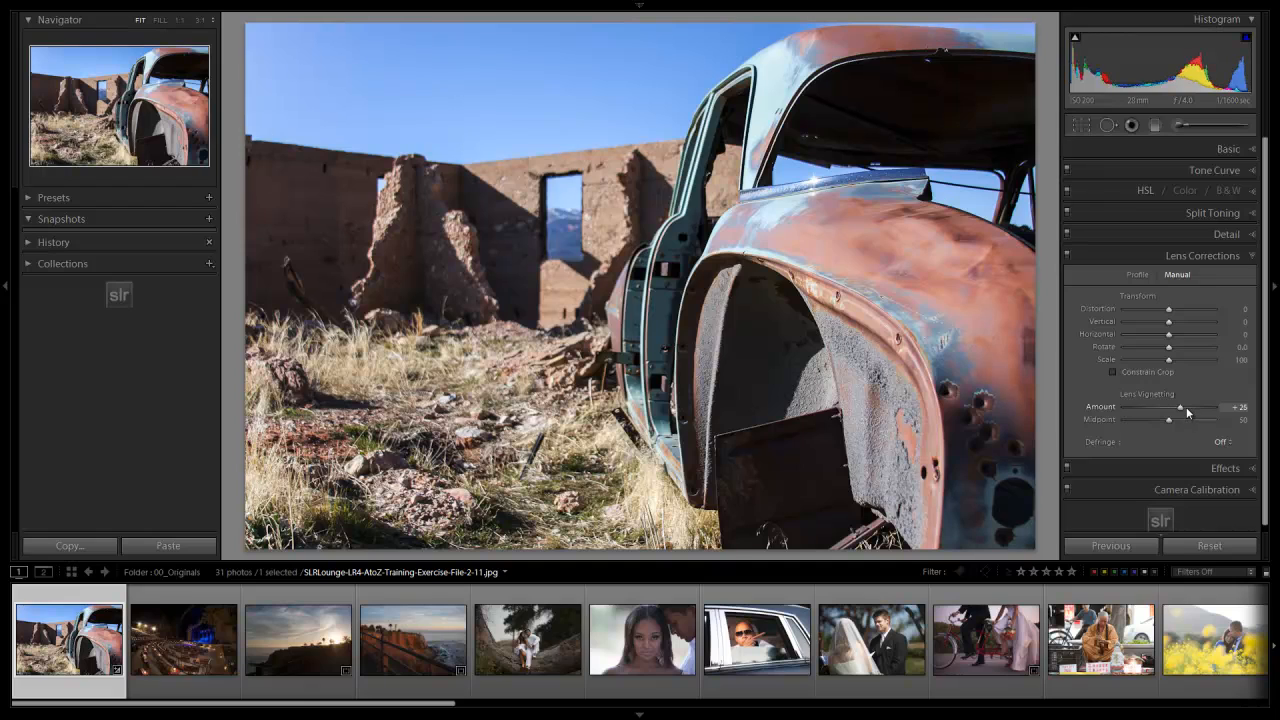
{"action": "left_click_drag", "start_coordinate": [1190, 408], "coordinate": [1176, 408]}
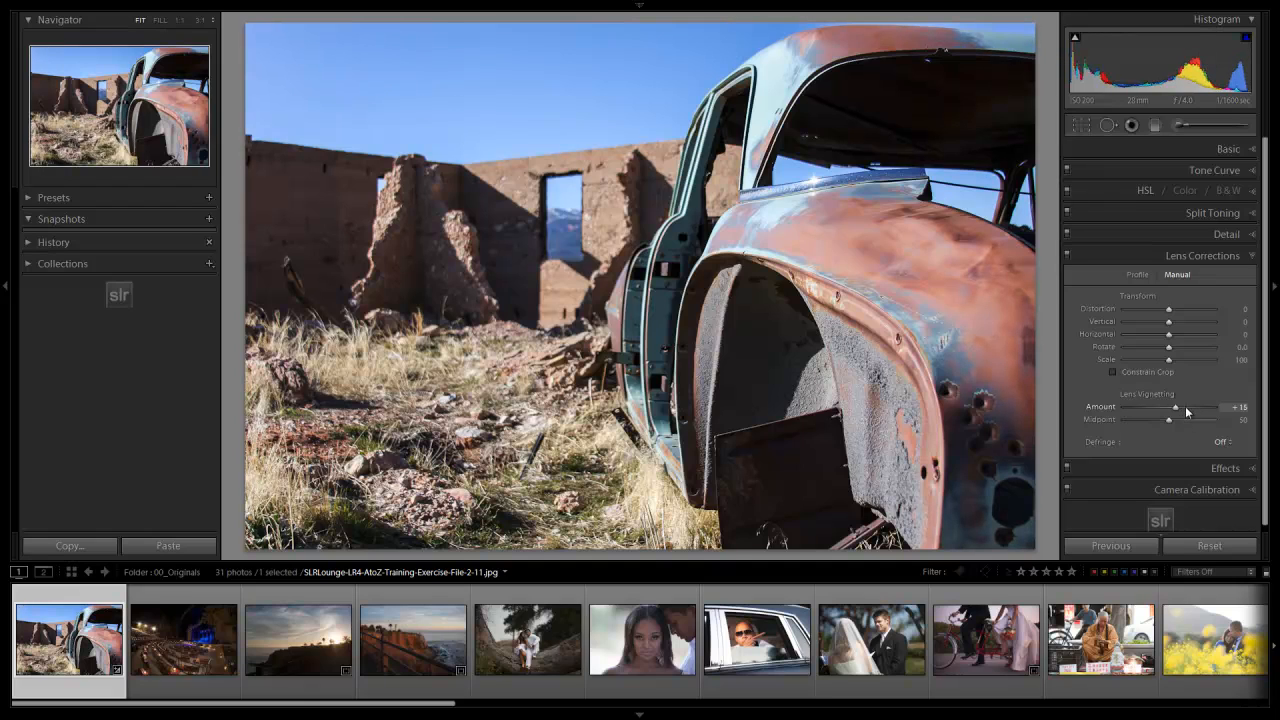
{"action": "left_click_drag", "start_coordinate": [1164, 420], "coordinate": [1152, 420]}
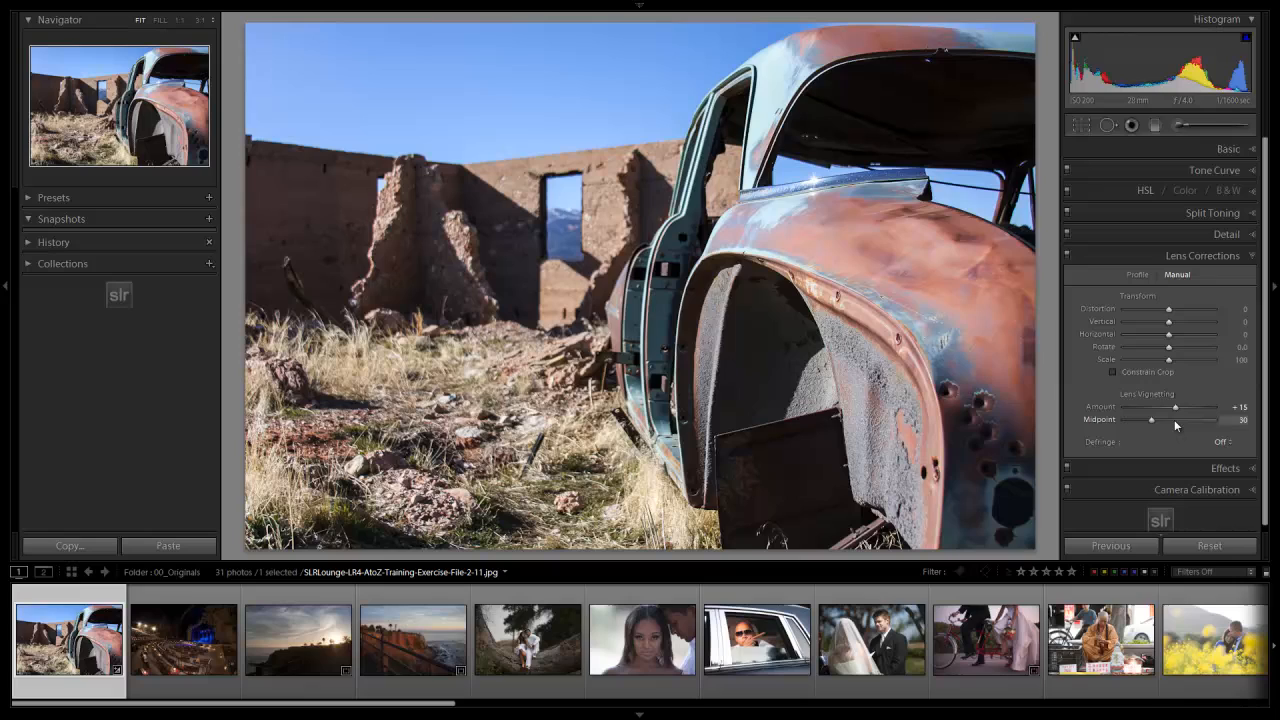
{"action": "left_click_drag", "start_coordinate": [1176, 408], "coordinate": [1180, 408]}
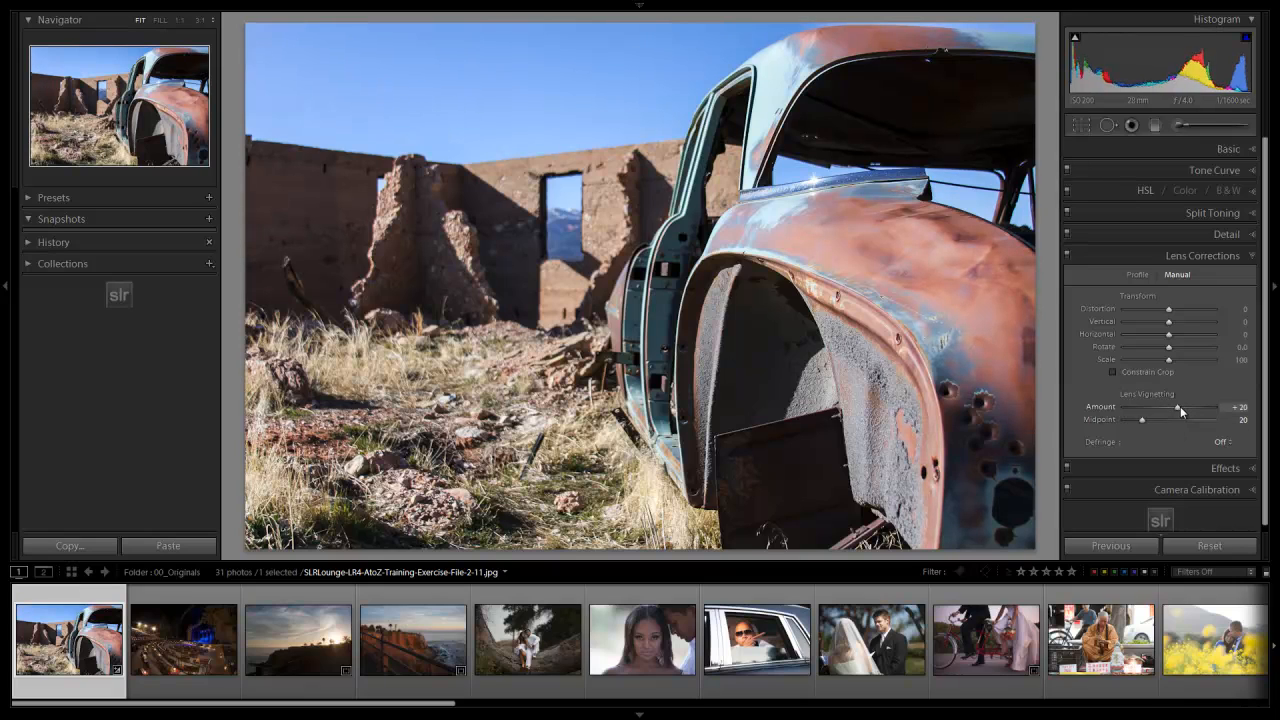
{"action": "left_click_drag", "start_coordinate": [1182, 408], "coordinate": [1178, 408]}
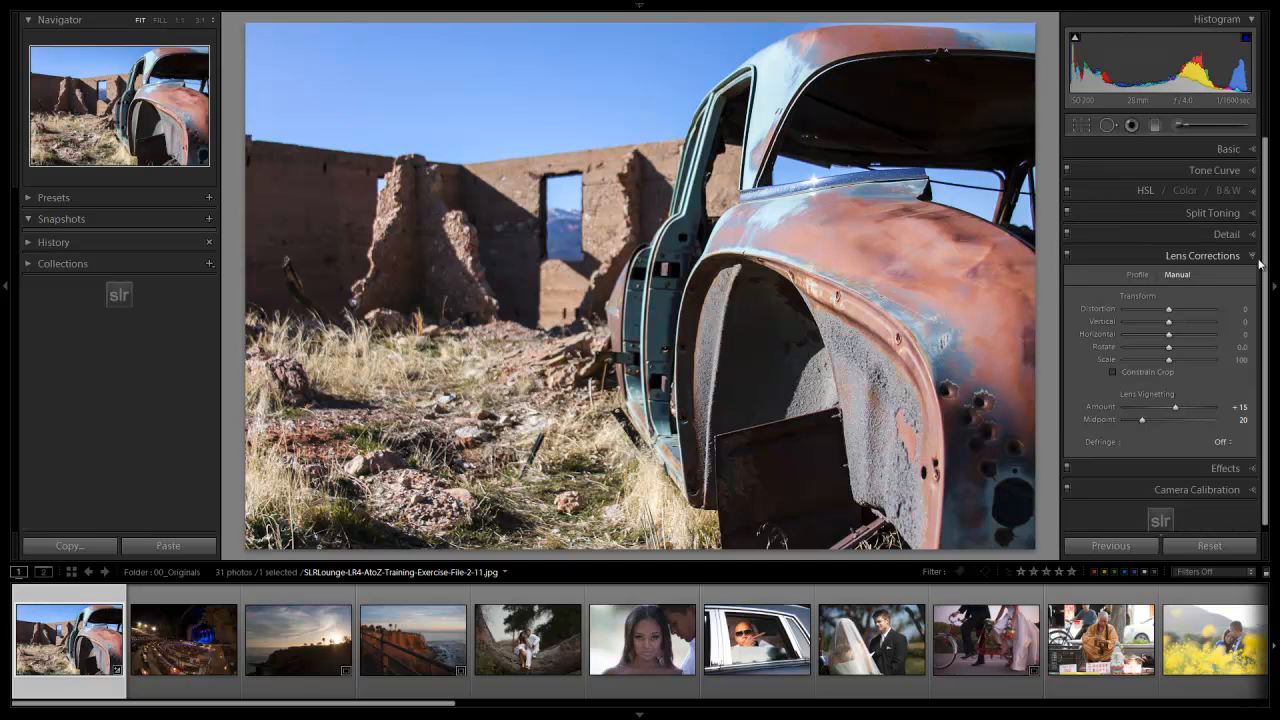
{"action": "left_click", "coordinate": [1202, 256]}
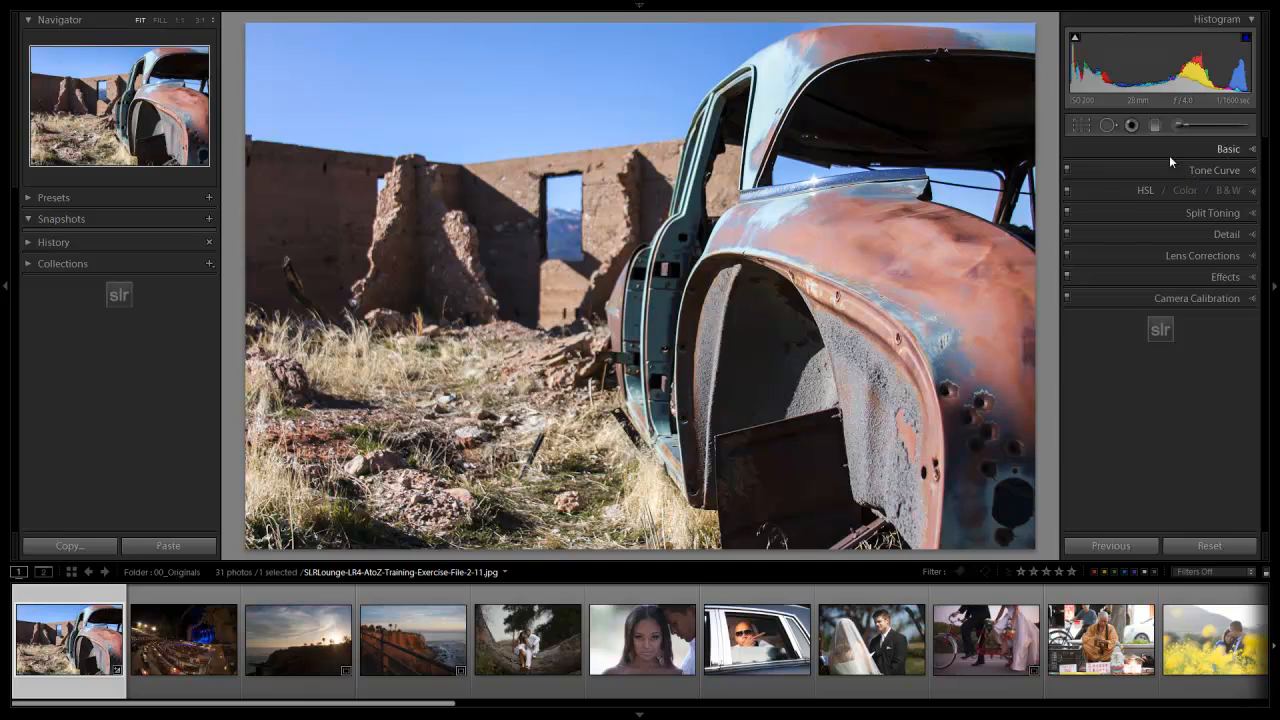
{"action": "mouse_move", "coordinate": [208, 218]}
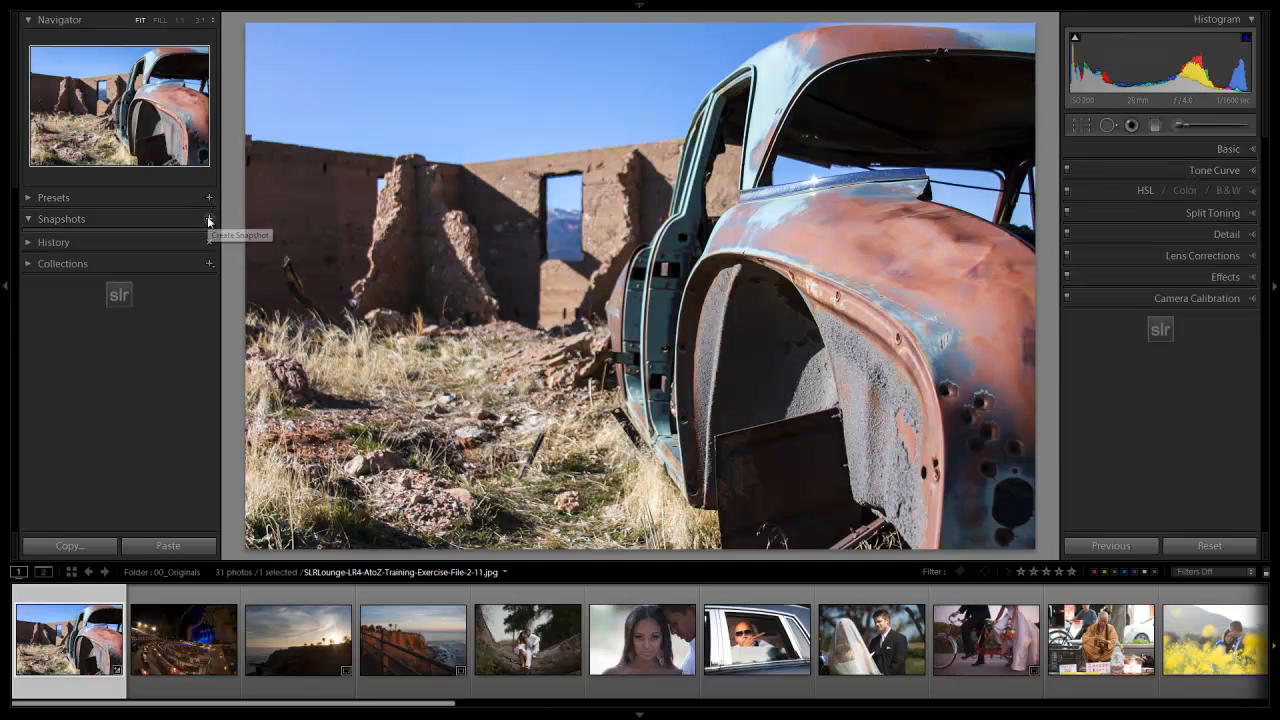
- Create a snapshot named 01_ColorCorrected of the current colour look
{"action": "left_click", "coordinate": [208, 218]}
{"action": "type", "text": "01_ColorCorrec"}
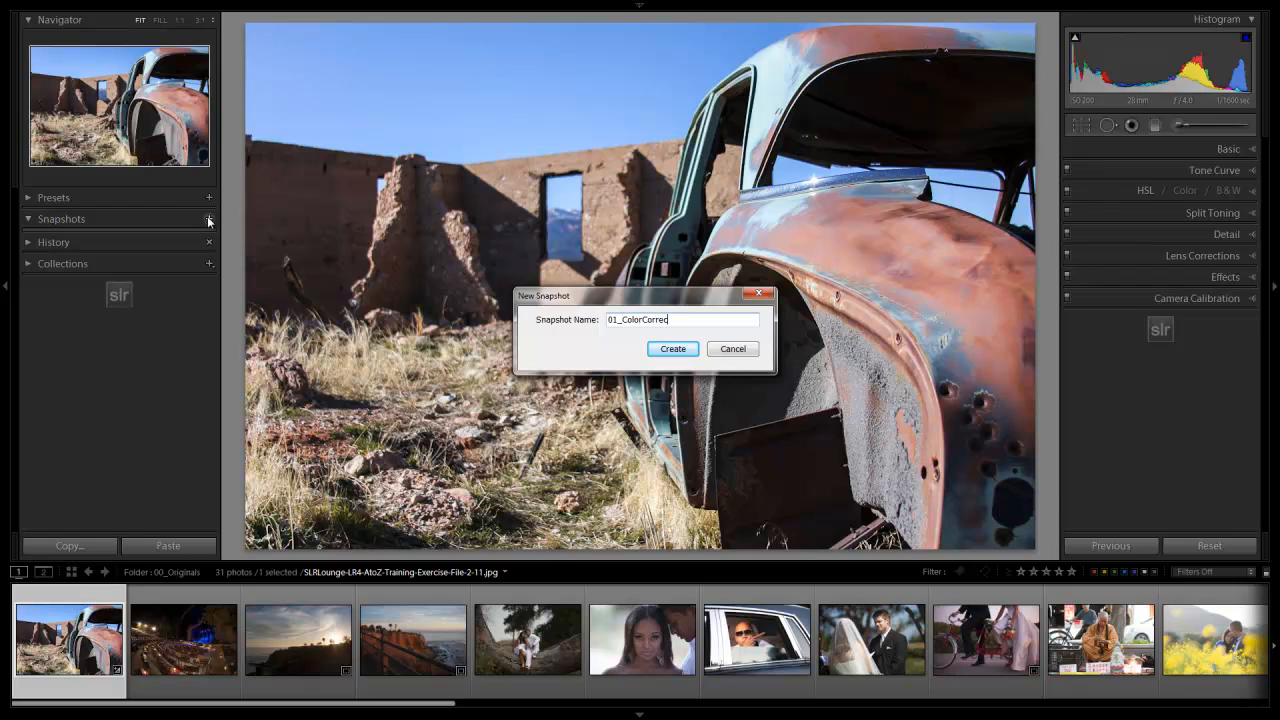
{"action": "left_click", "coordinate": [672, 348]}
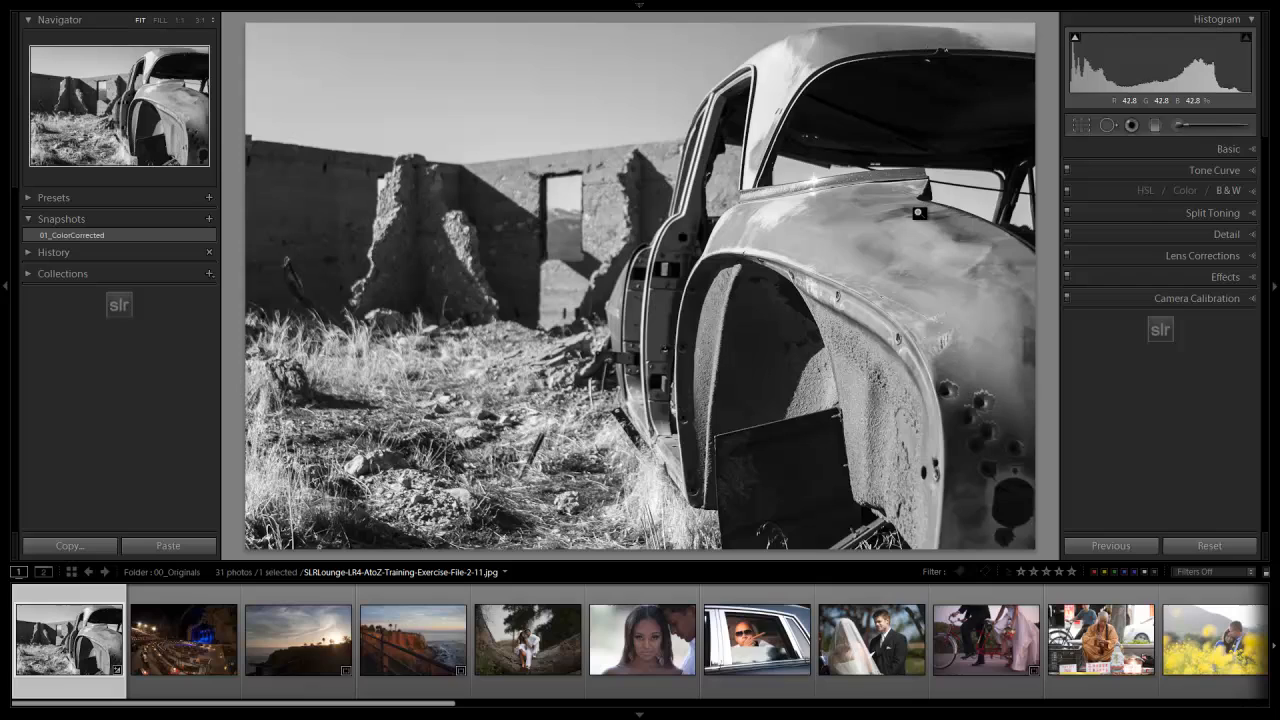
- Raise the contrast of the black-and-white conversion in the Basic section
{"action": "left_click", "coordinate": [1228, 148]}
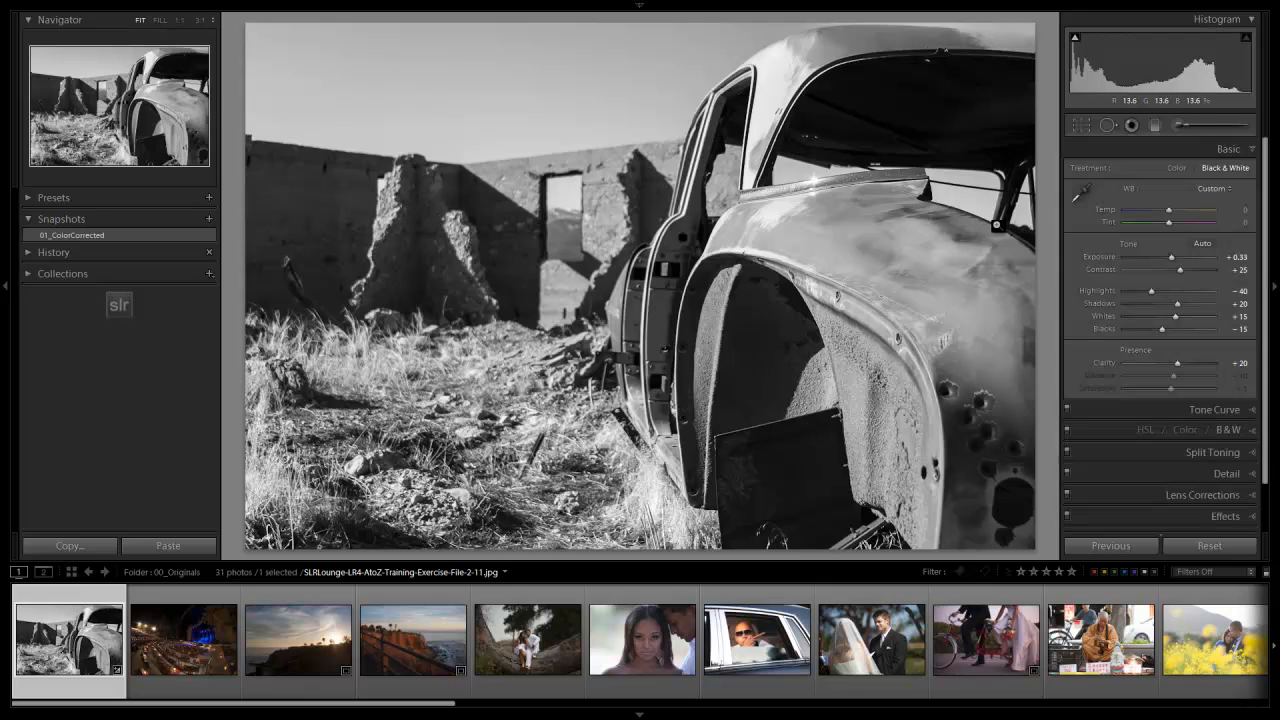
{"action": "mouse_move", "coordinate": [1170, 304]}
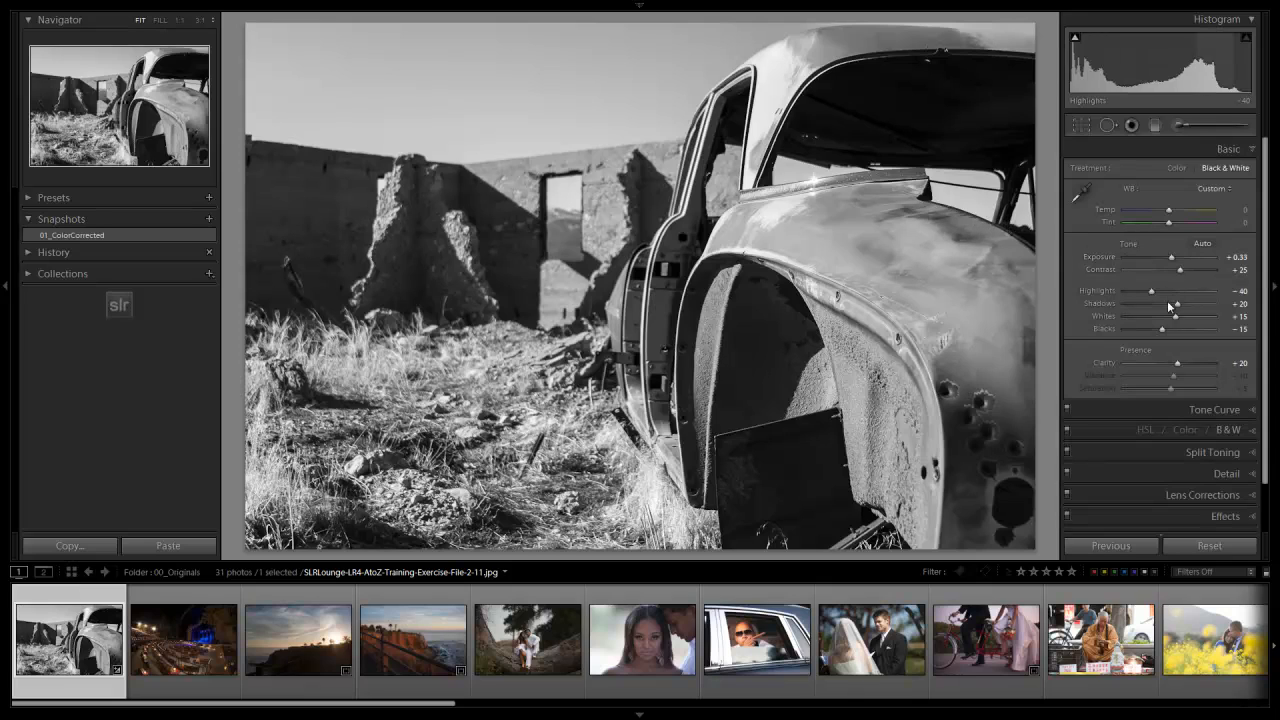
{"action": "left_click_drag", "start_coordinate": [1176, 270], "coordinate": [1192, 270]}
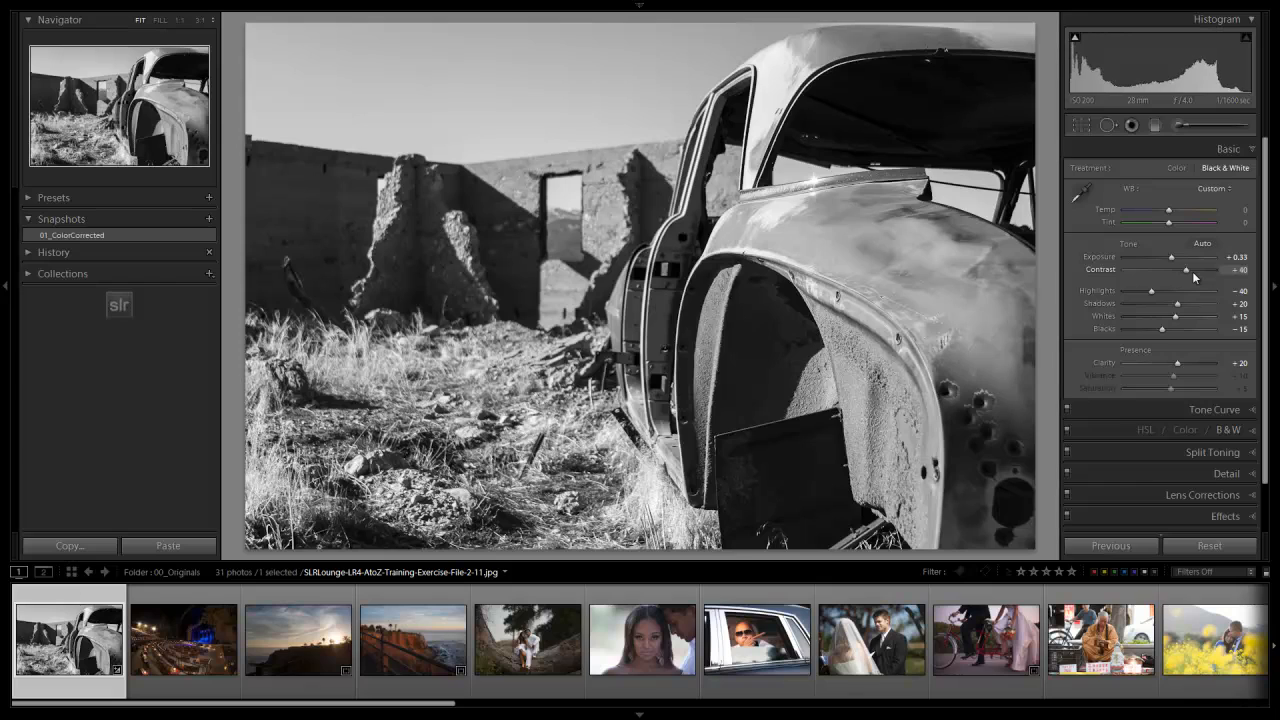
{"action": "left_click_drag", "start_coordinate": [1188, 270], "coordinate": [1196, 270]}
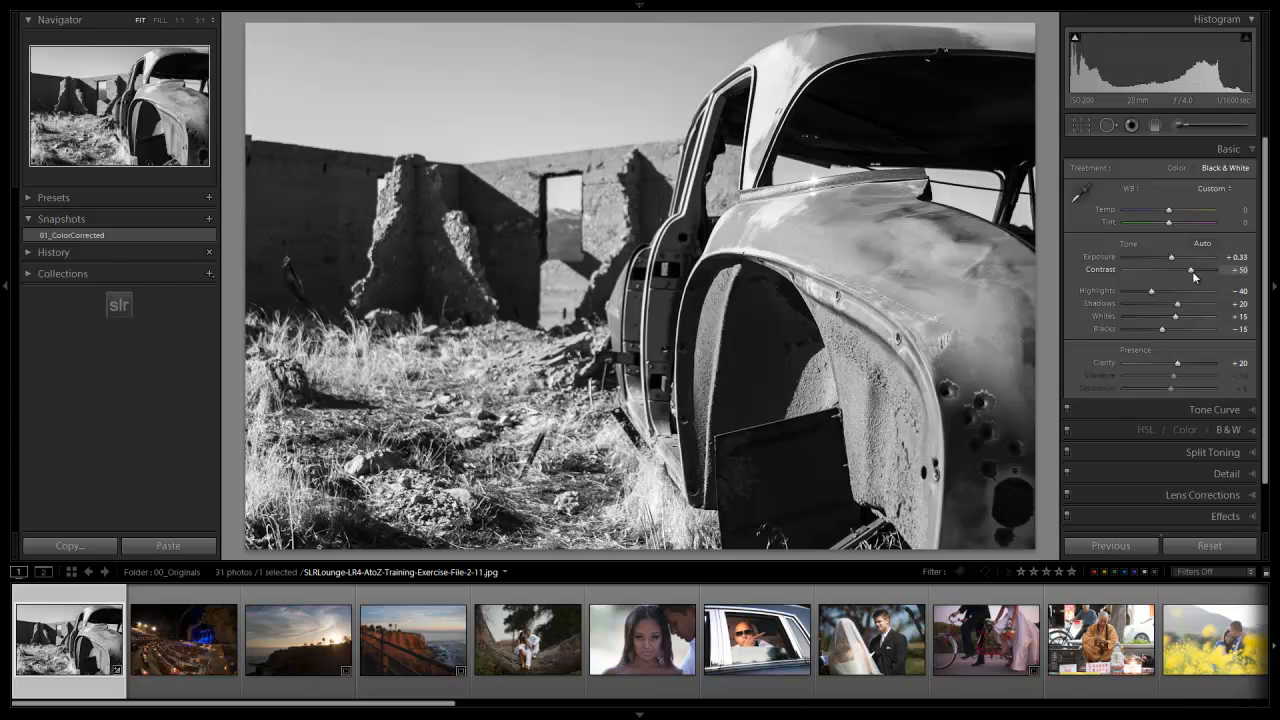
- Save snapshot 02_B&WColorCorrected, then flip between it and 01_ColorCorrected to compare
{"action": "left_click", "coordinate": [208, 218]}
{"action": "type", "text": "02_B&WColor"}
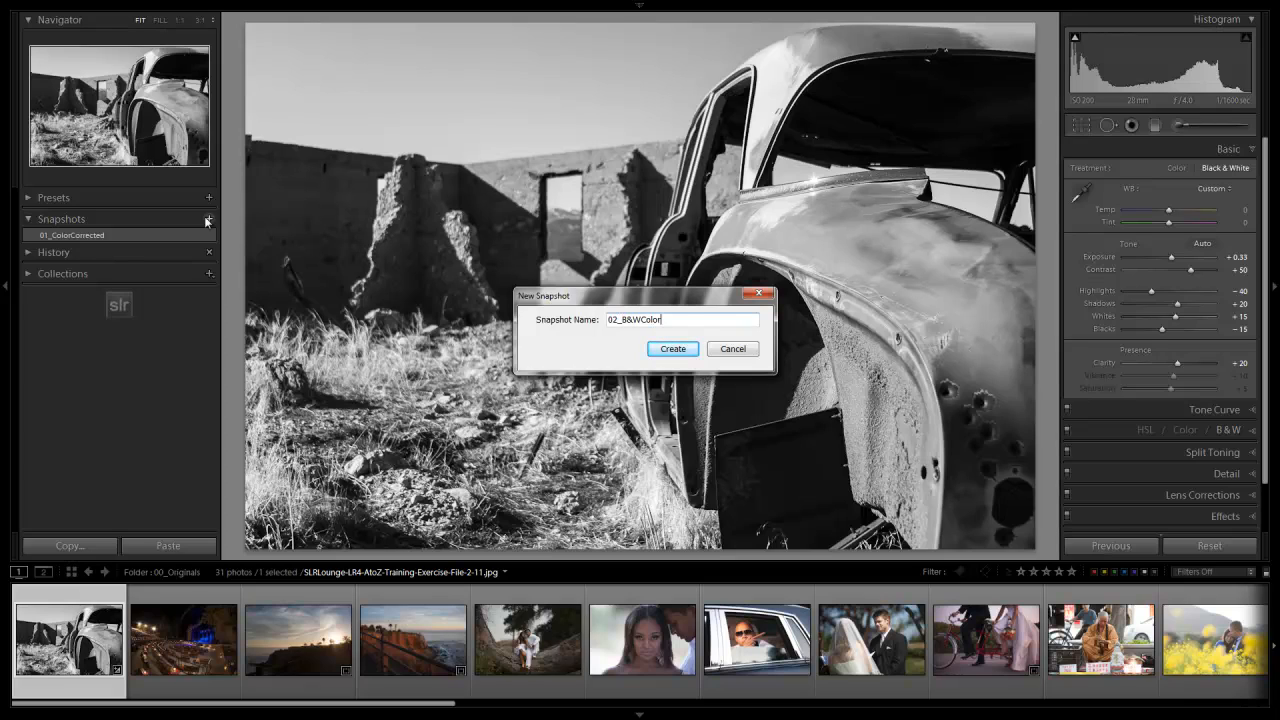
{"action": "left_click", "coordinate": [672, 348]}
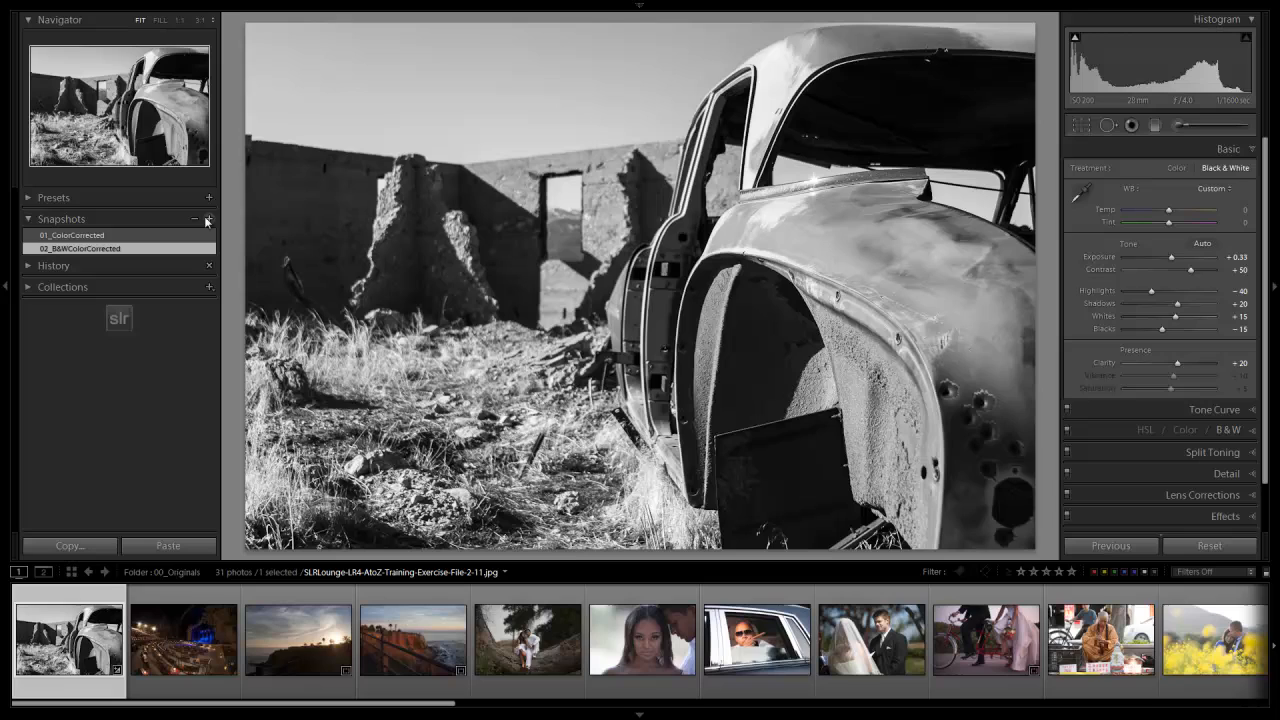
{"action": "left_click", "coordinate": [72, 234]}
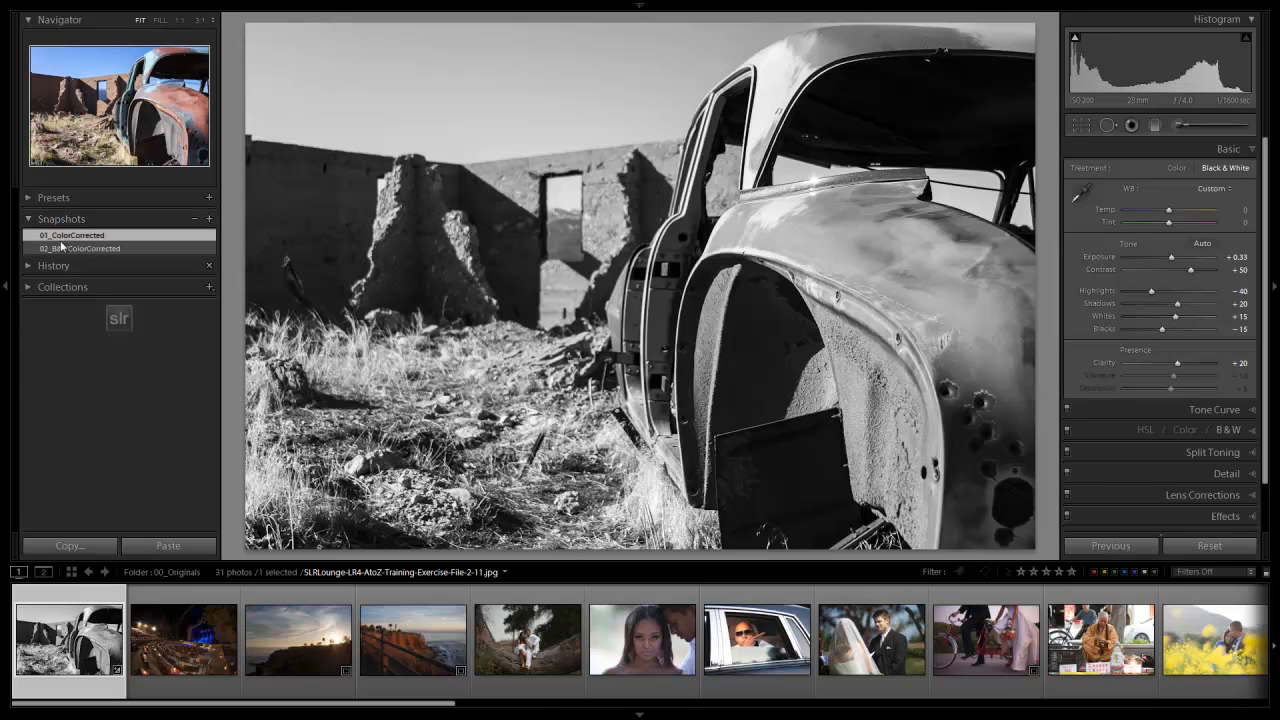
{"action": "left_click", "coordinate": [84, 248]}
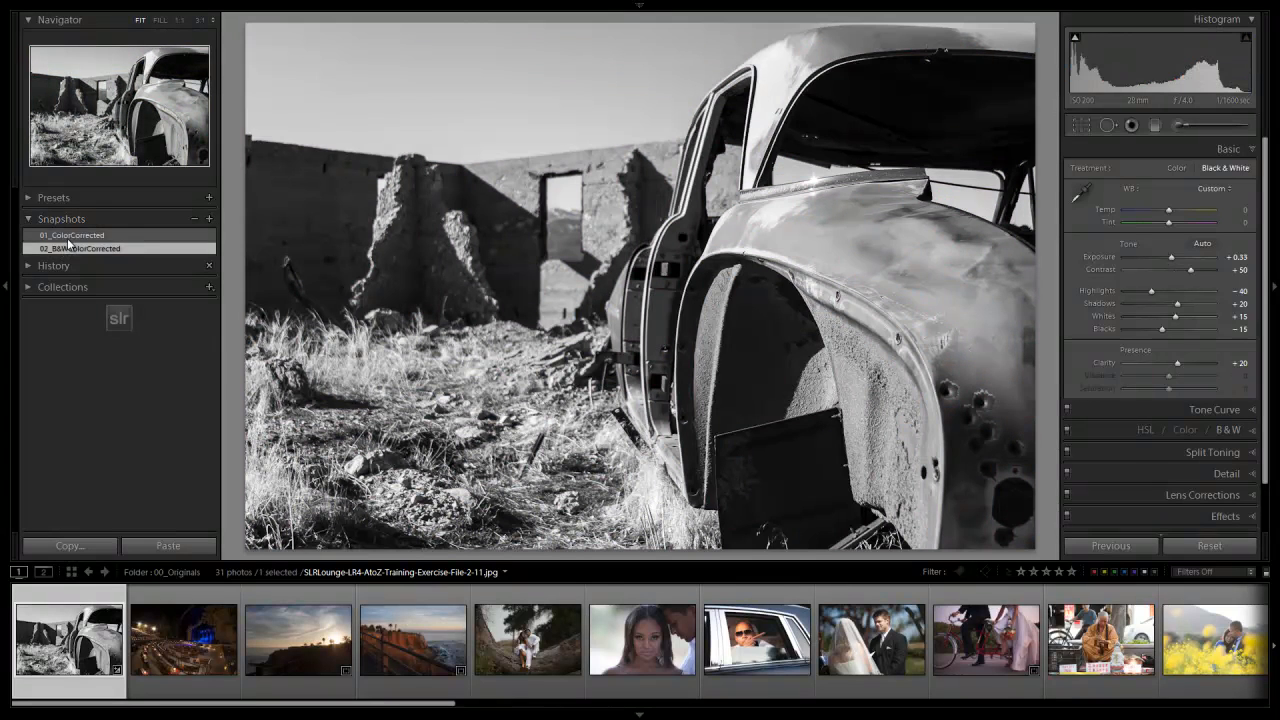
{"action": "left_click", "coordinate": [76, 234]}
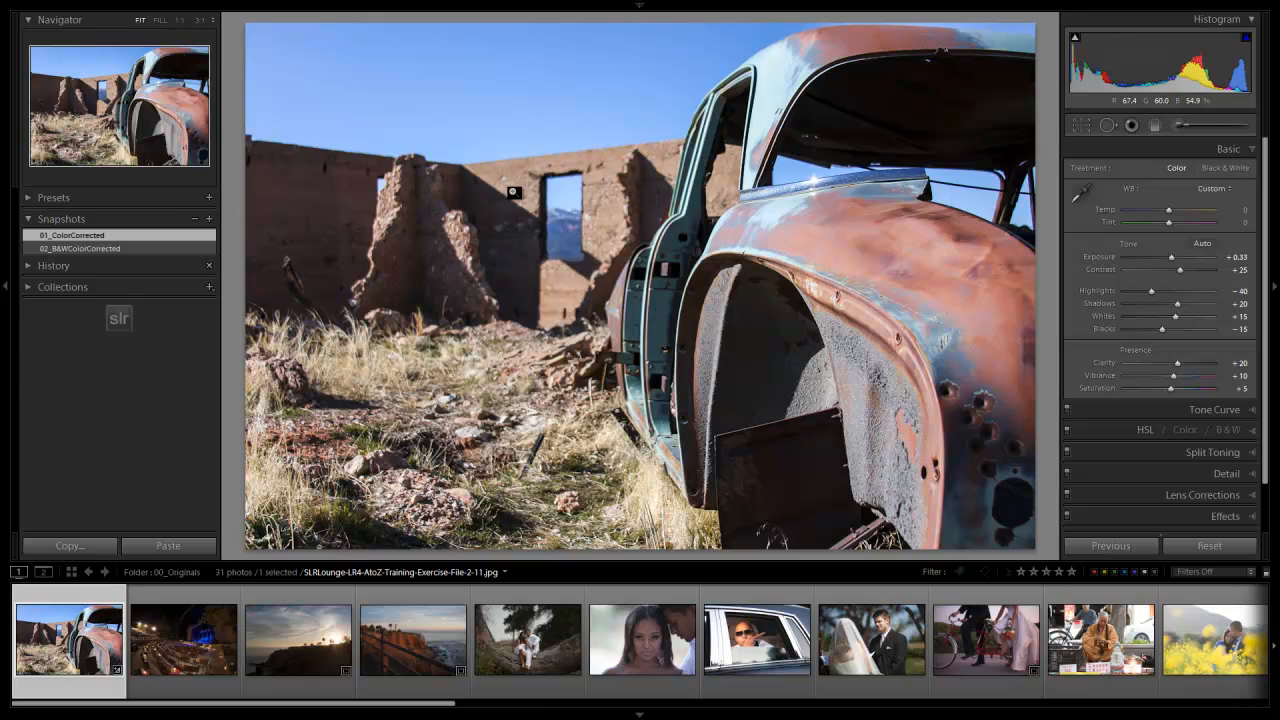
- Show the black-and-white snapshot, check the Before view, then load 01_ColorCorrected
{"action": "left_click", "coordinate": [84, 248]}
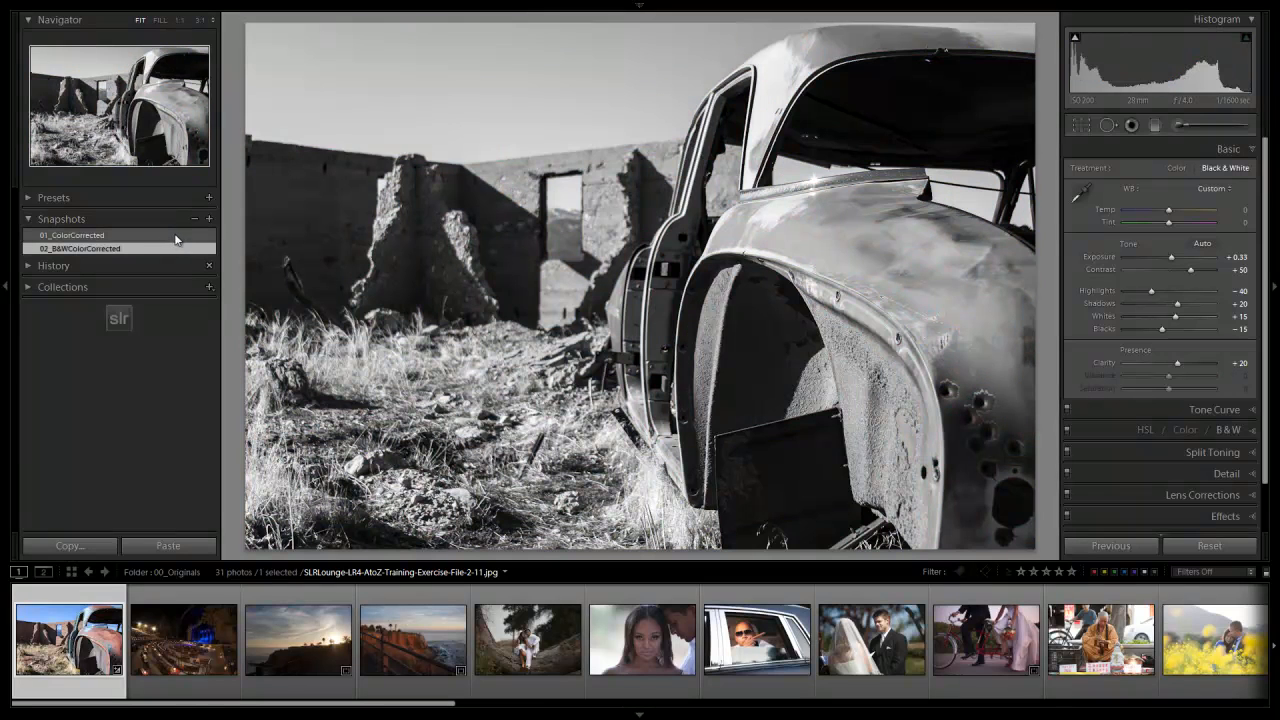
{"action": "left_click", "coordinate": [72, 234]}
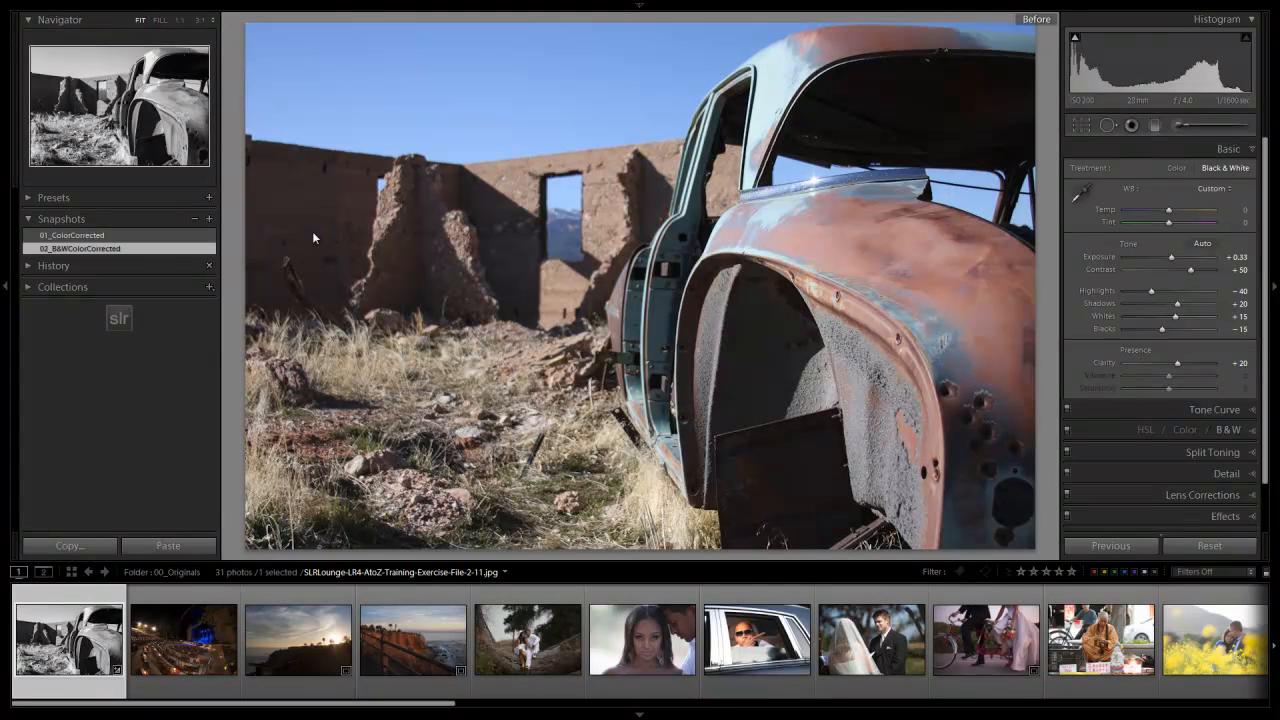
{"action": "left_click", "coordinate": [76, 234]}
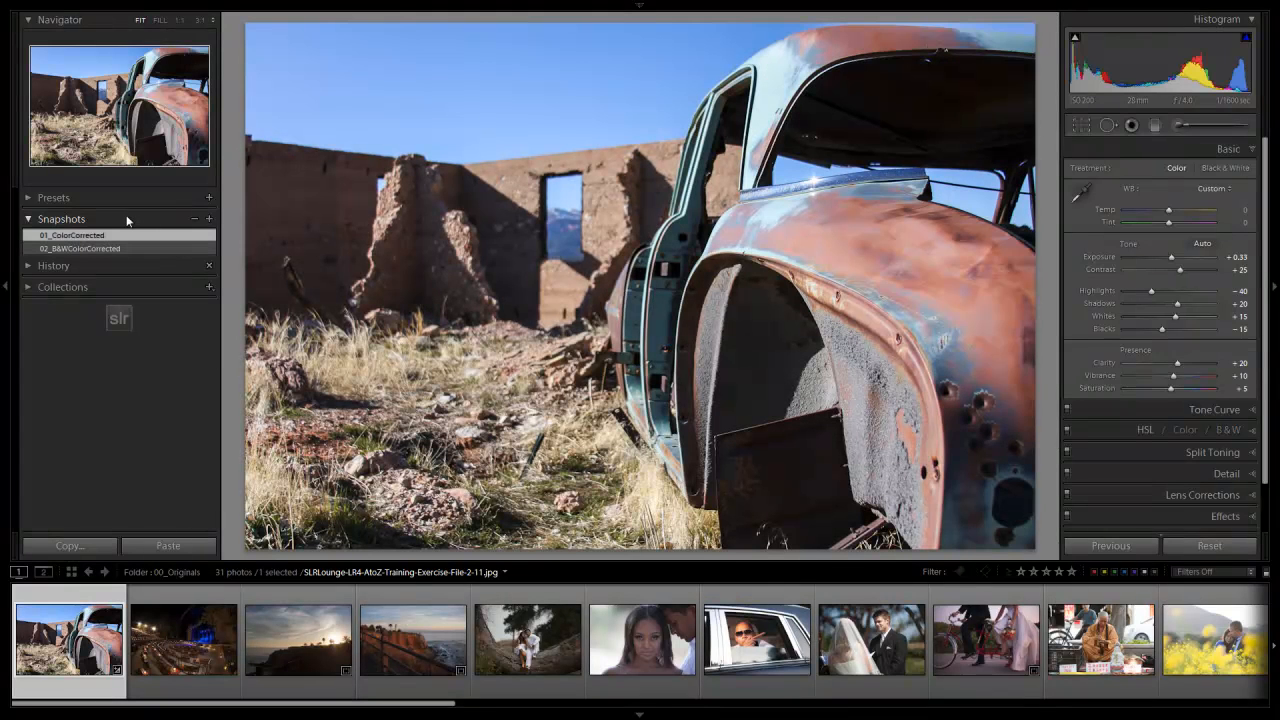